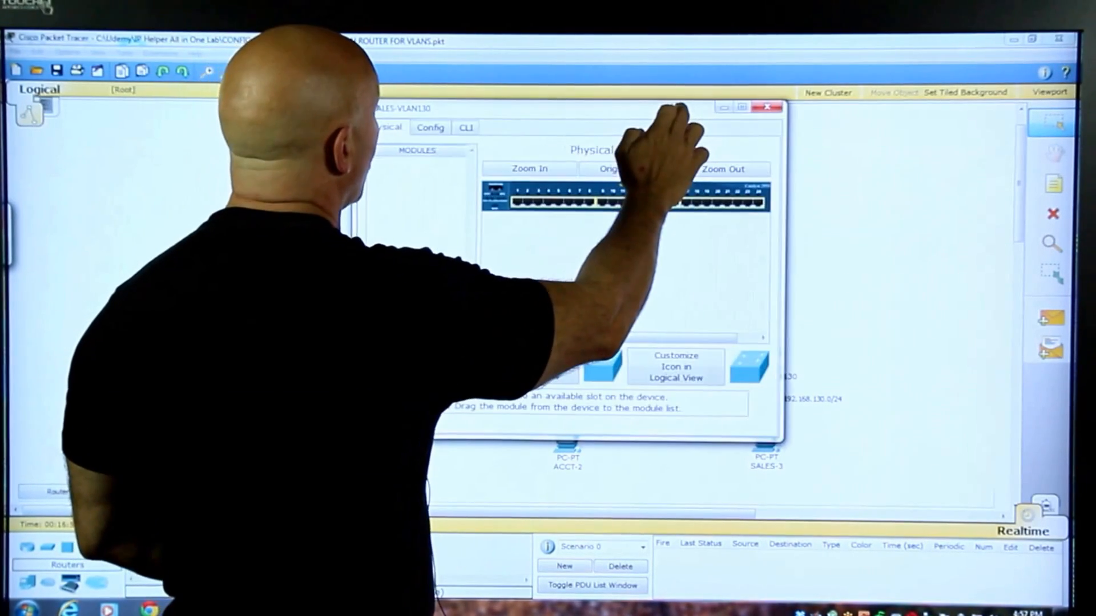
Step: On the SALES-VLAN130 switch run enable and show vlan, confirming VLAN 130 SALES, then close it
left_click(465, 128)
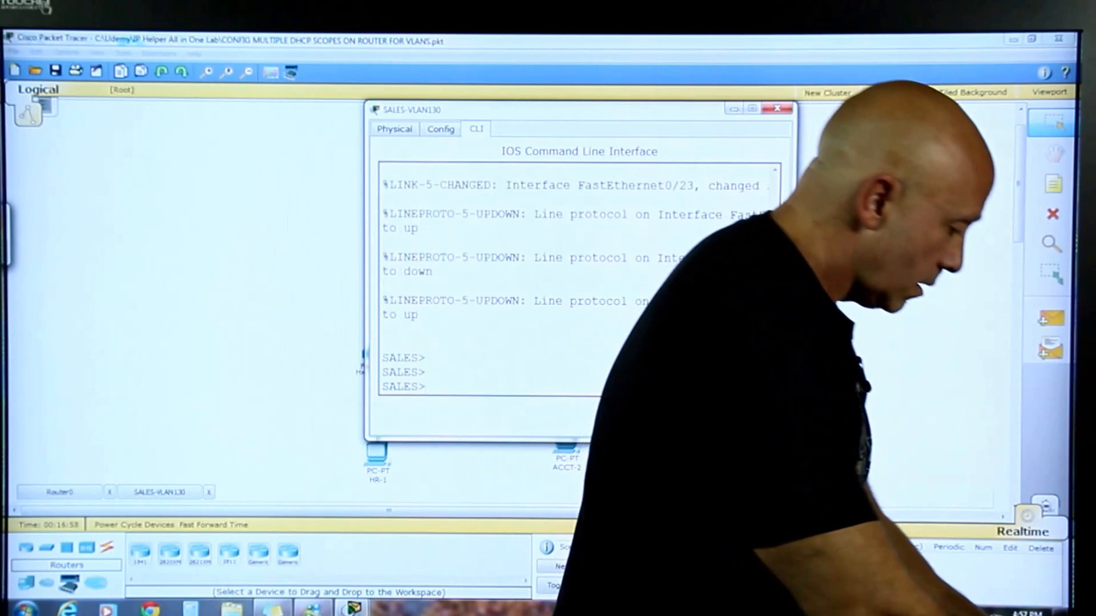
type("en")
type("sh vlan")
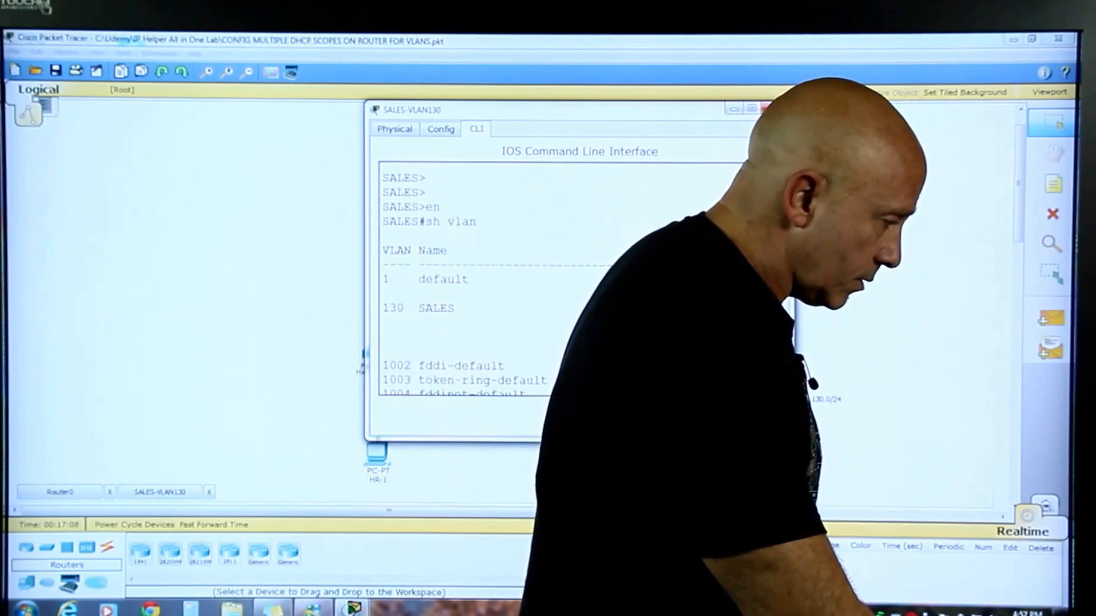
left_click(751, 109)
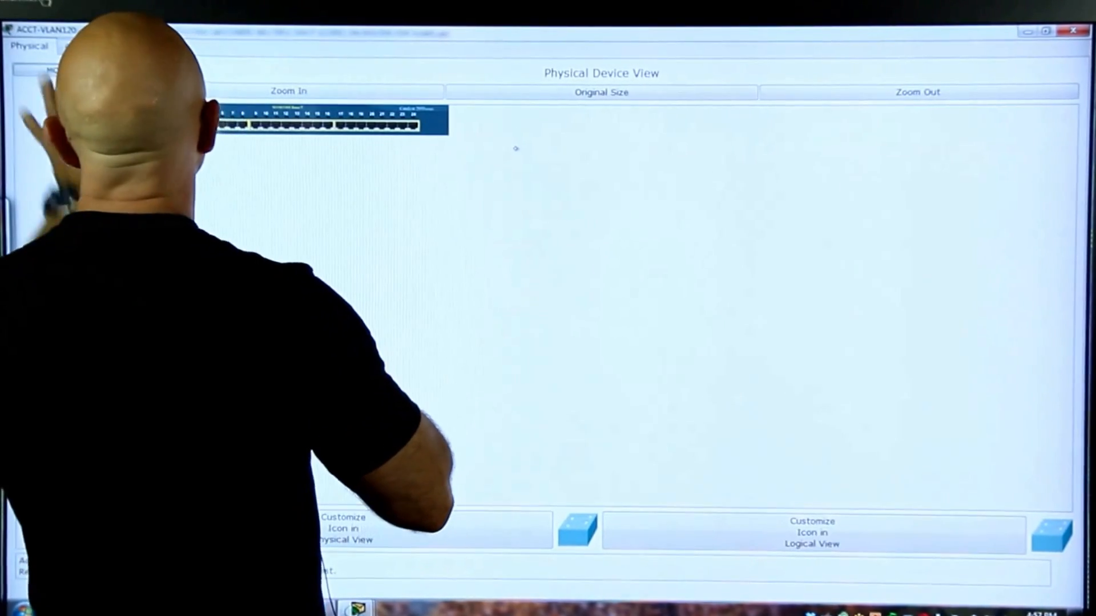
Step: Run show vlan on the ACCT switch and on the HR-VLAN100 switch to list their VLANs
left_click(117, 45)
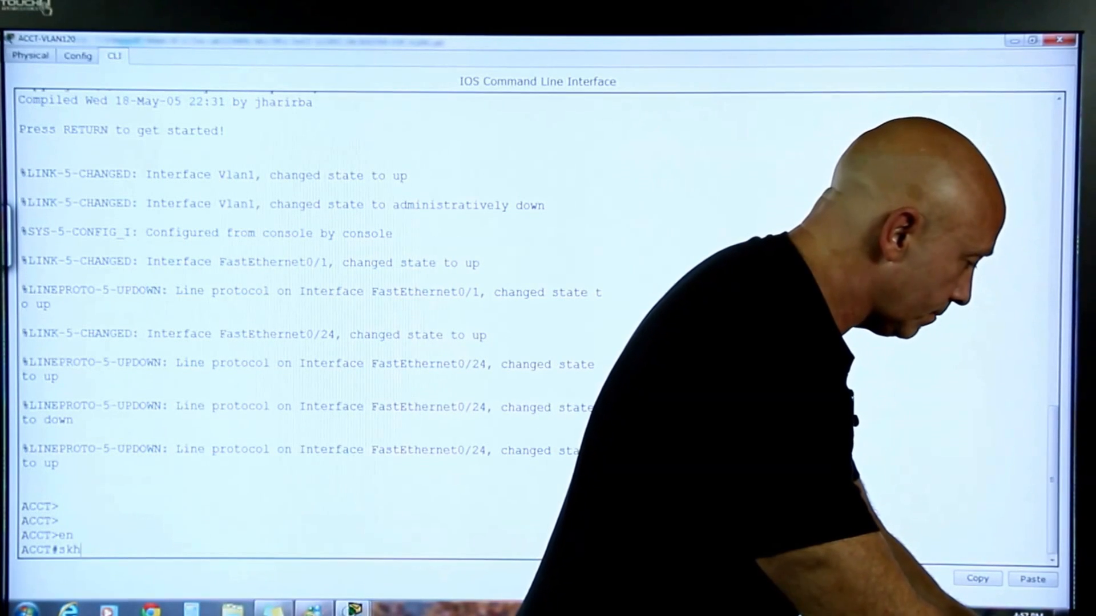
type("sh vlan")
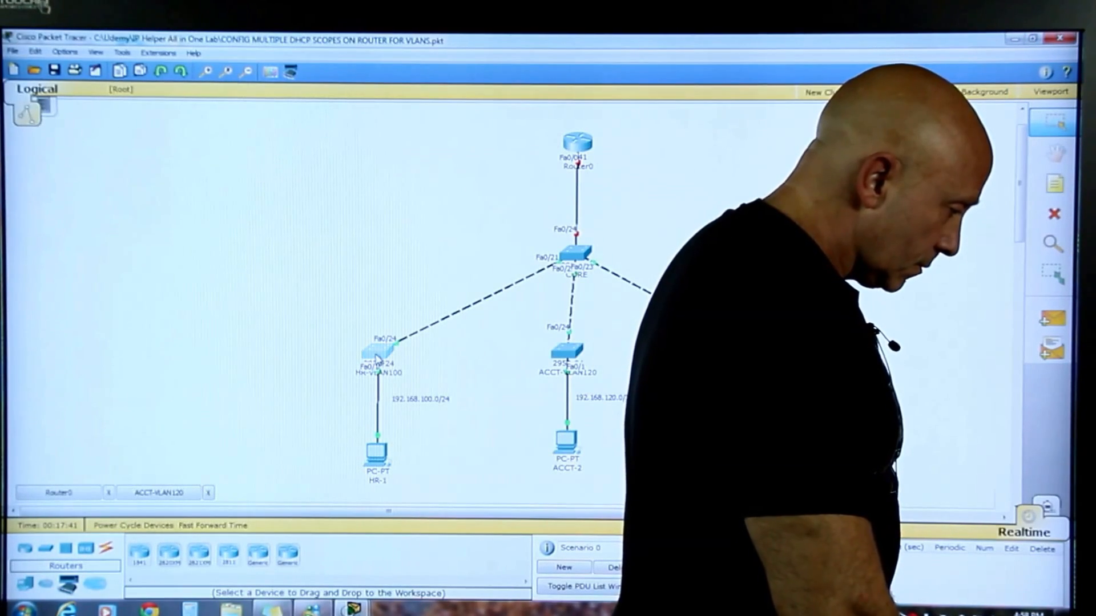
double_click(378, 352)
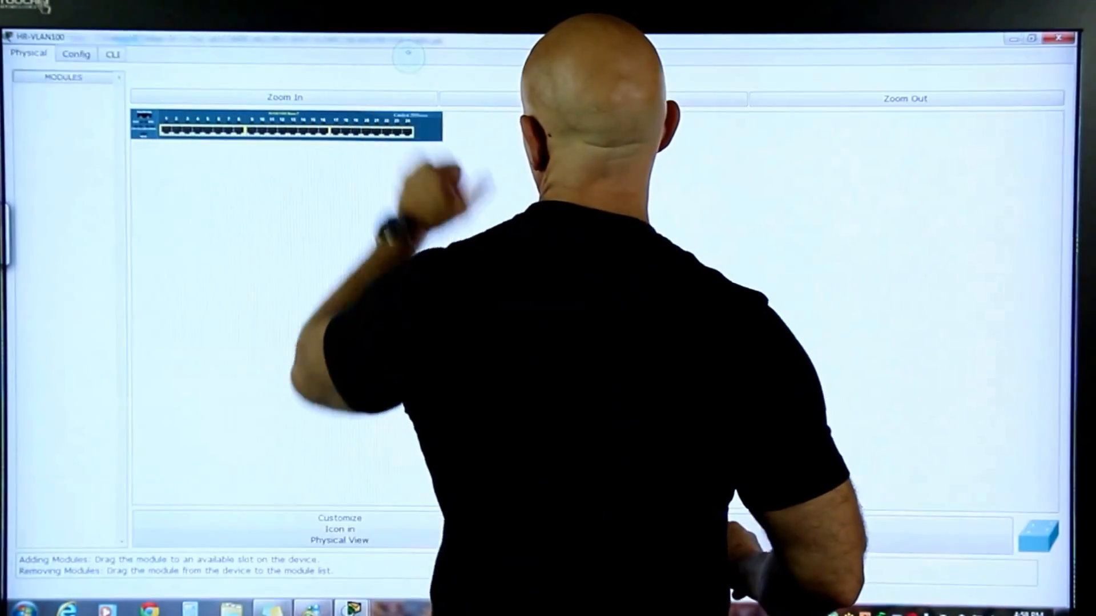
left_click(113, 54)
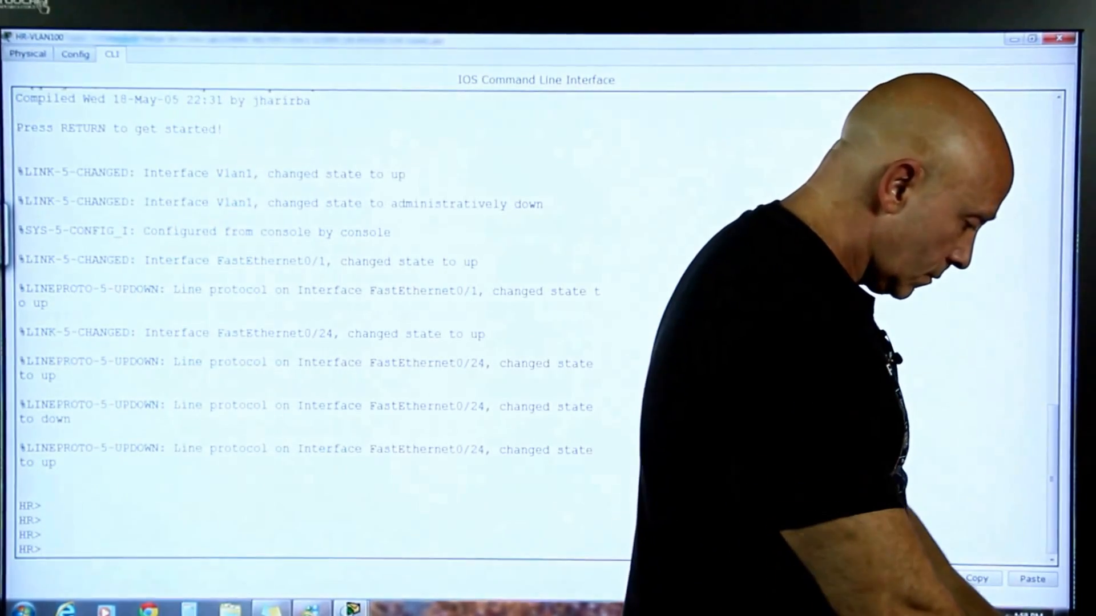
type("sh vlan")
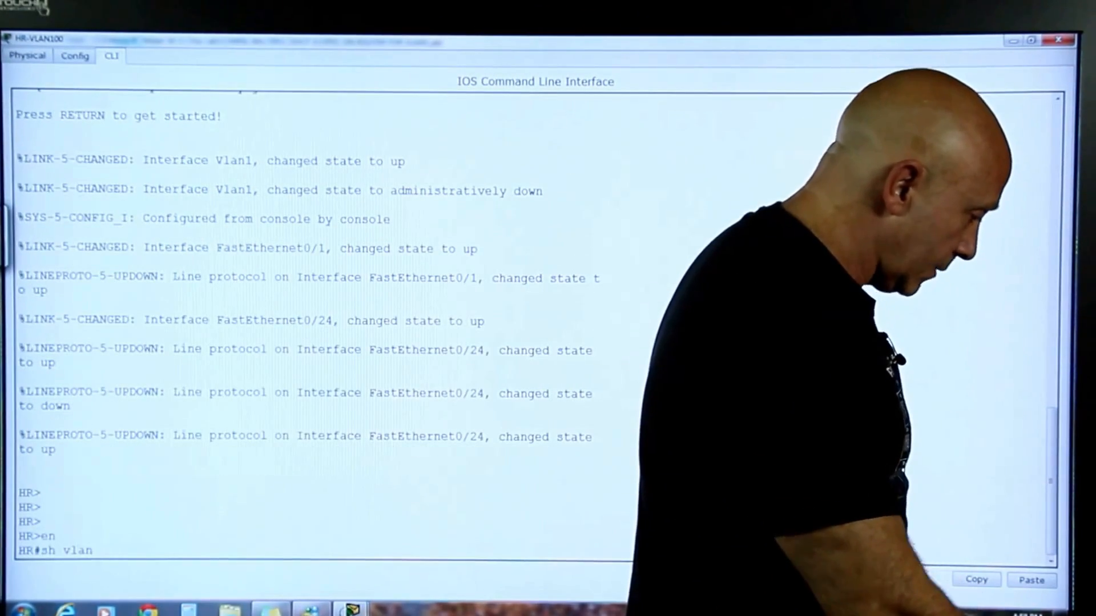
key("enter")
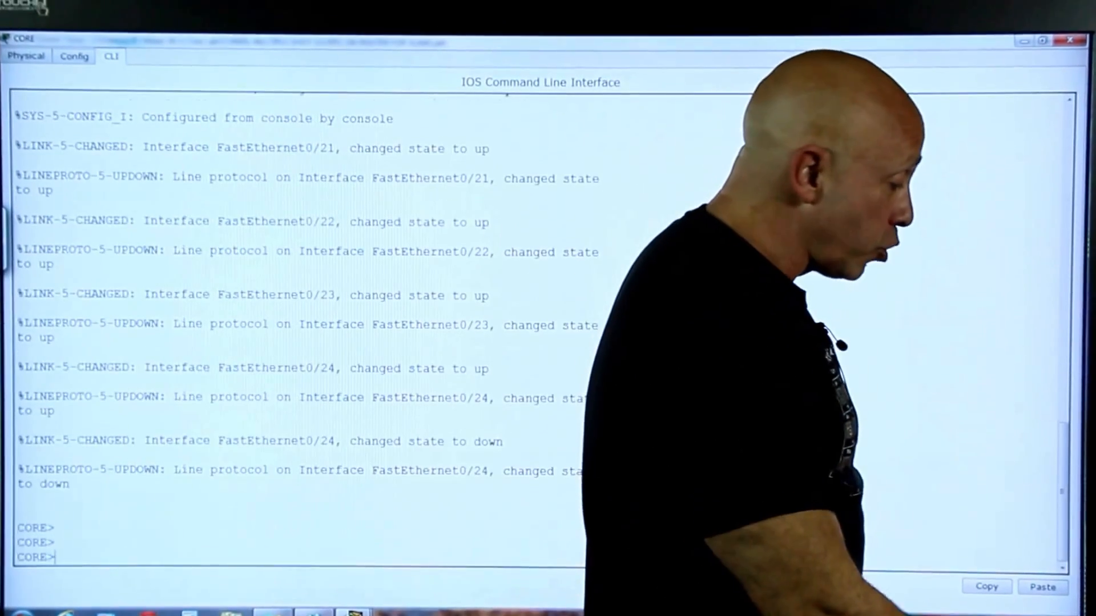
Step: On the CORE switch enter privileged mode and run show interfaces trunk
type("en")
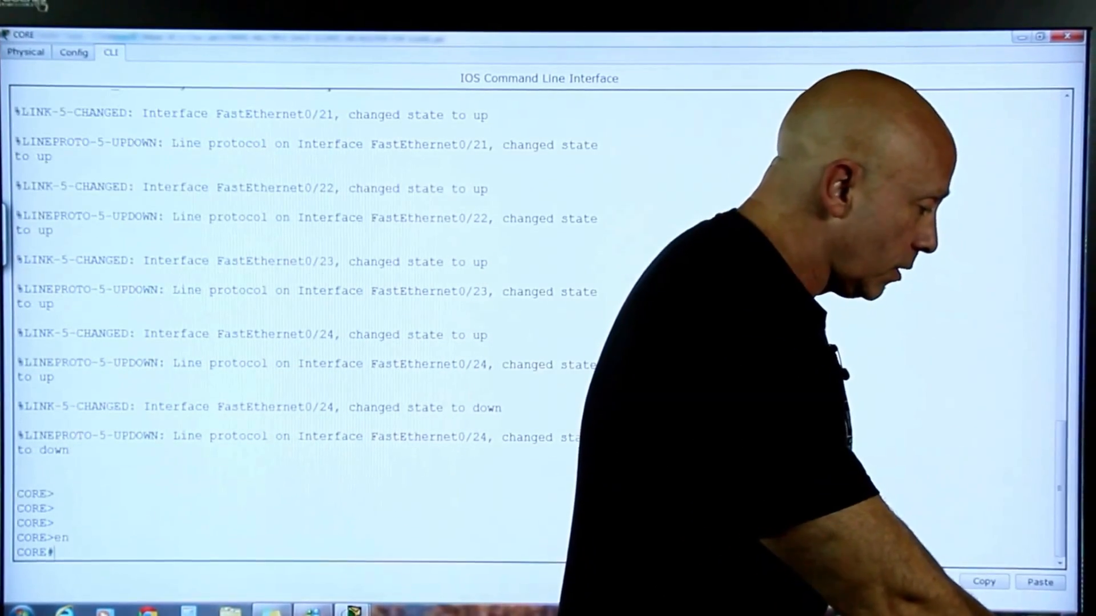
type("sh int t")
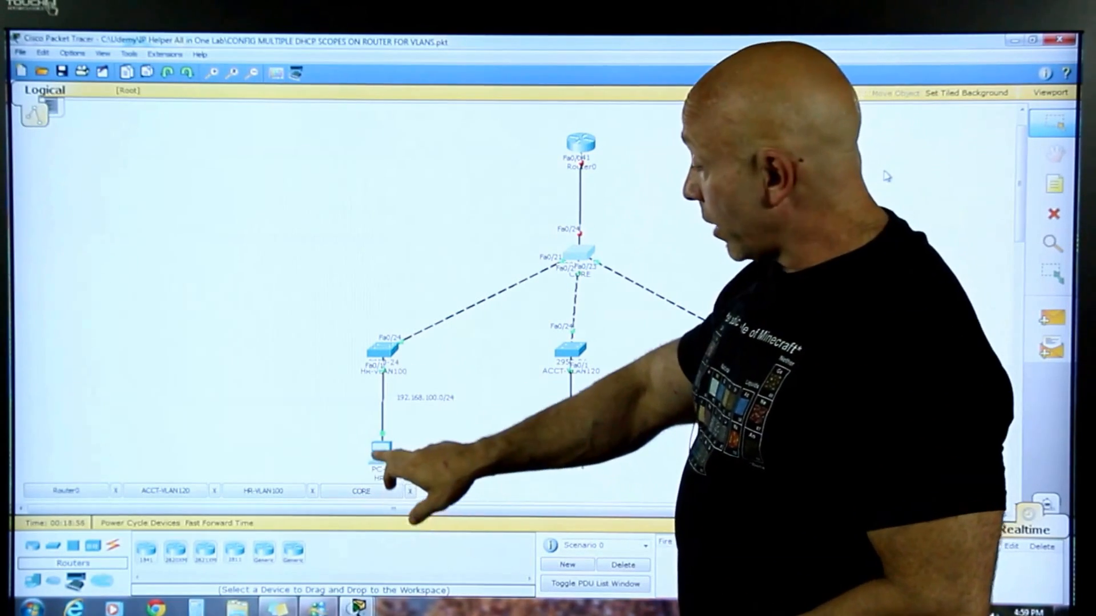
Step: Check PC HR-1's IP Configuration under DHCP, which reports the request failed, then close it
double_click(381, 447)
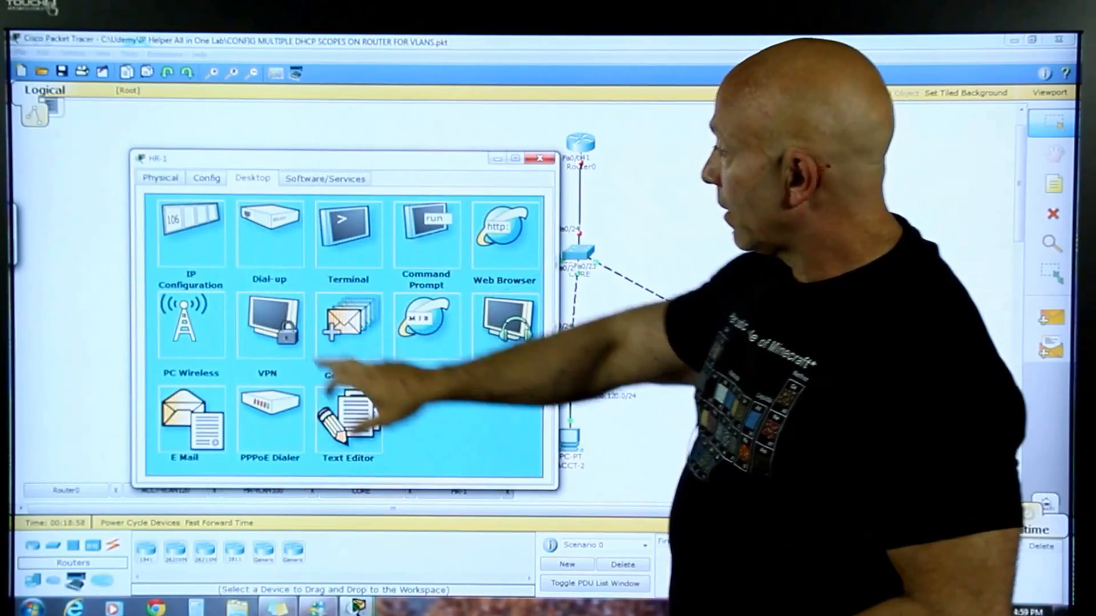
left_click(190, 234)
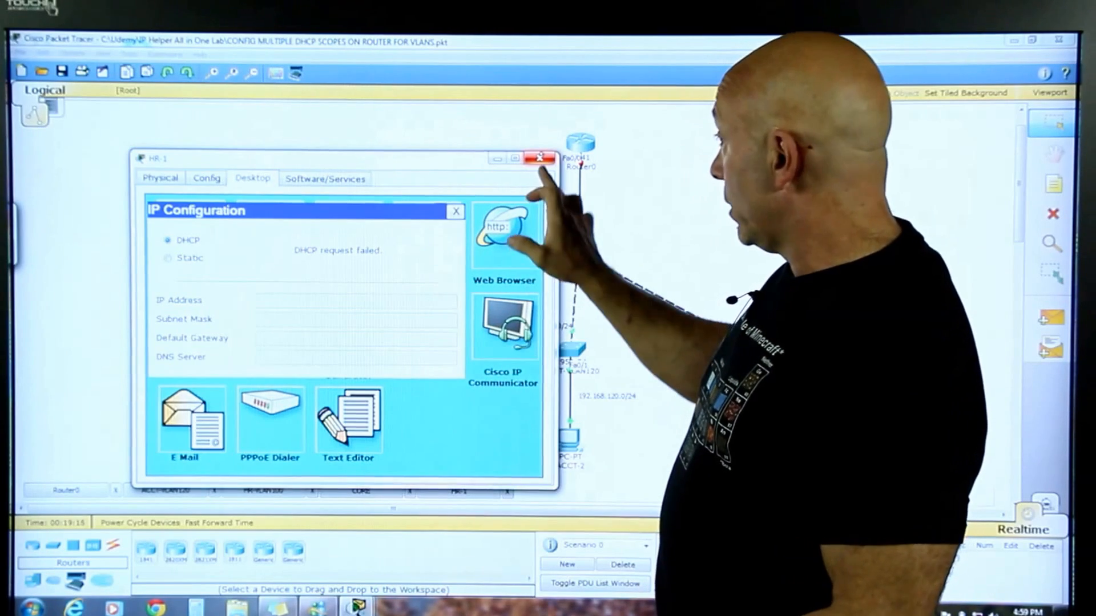
left_click(541, 158)
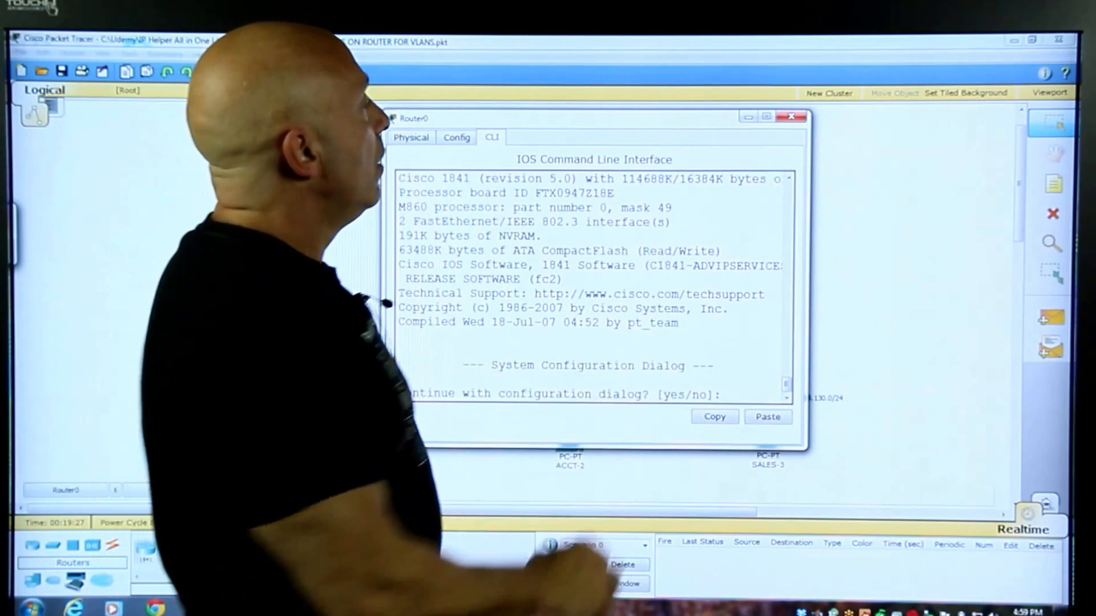
Step: Enlarge Router0's console and answer no to the setup dialog to reach the prompt
left_click(792, 117)
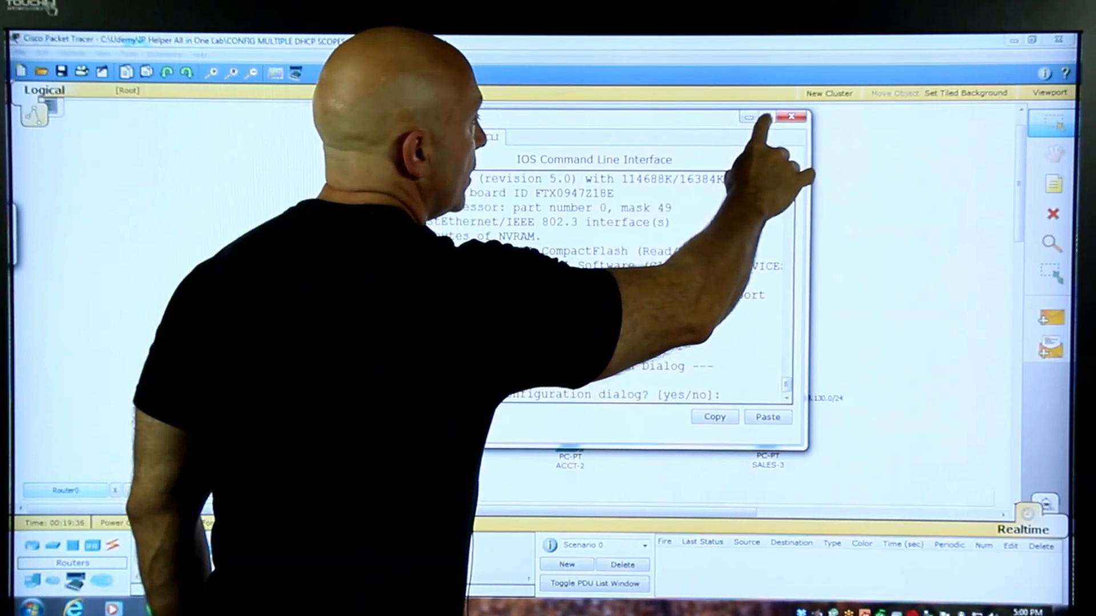
left_click(790, 117)
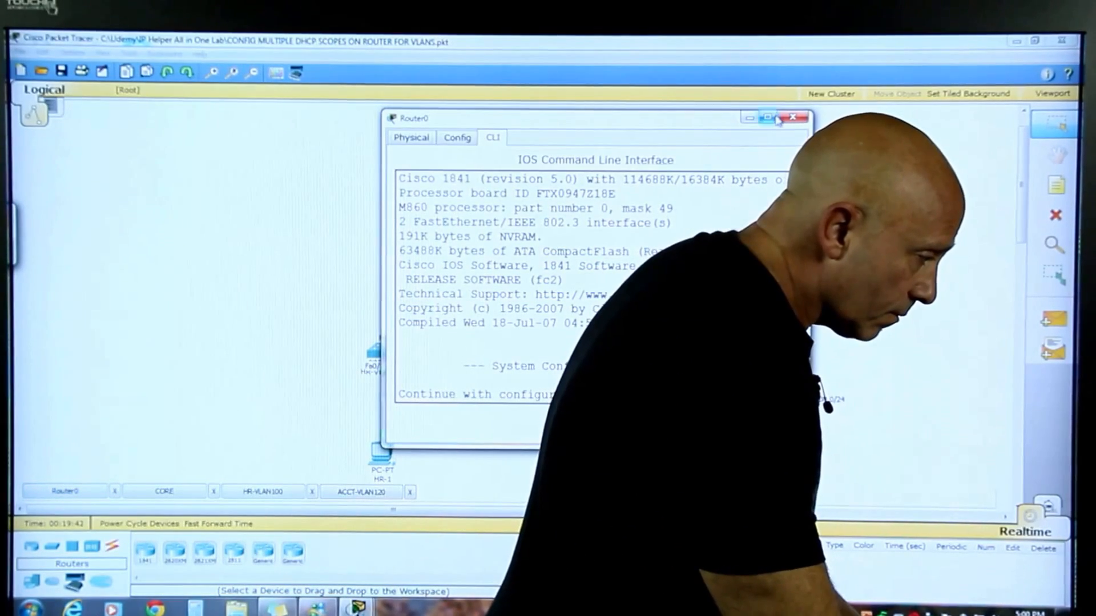
left_click(767, 117)
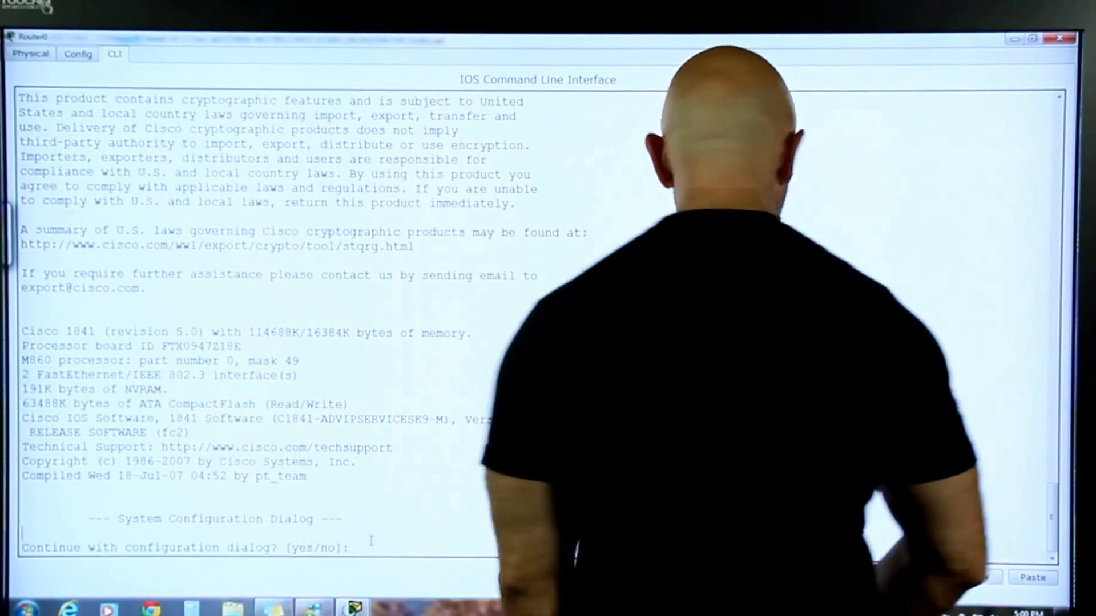
type("n")
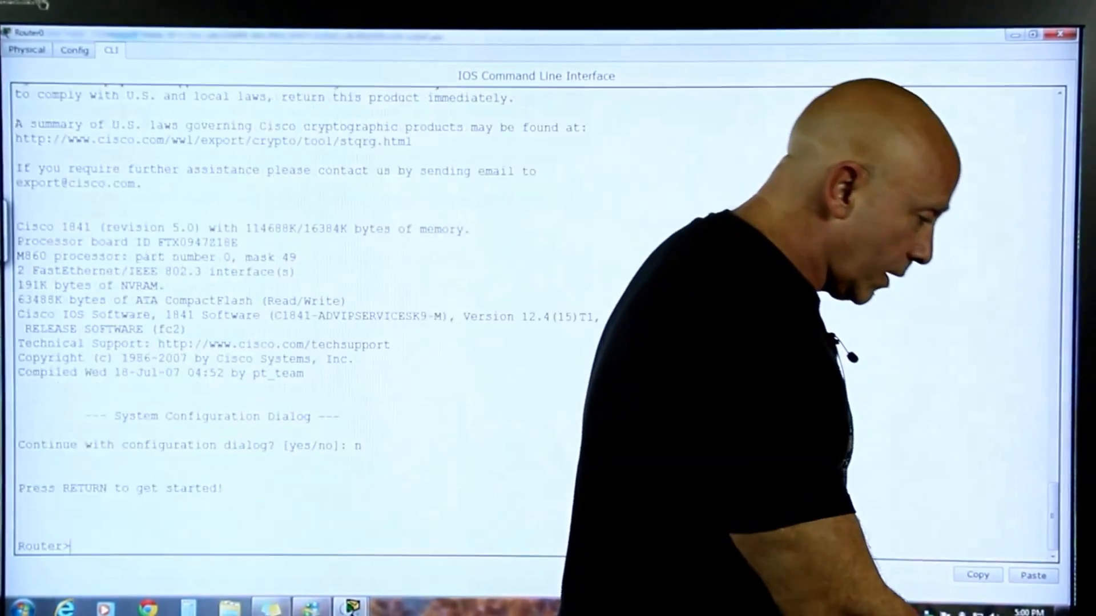
key("Return")
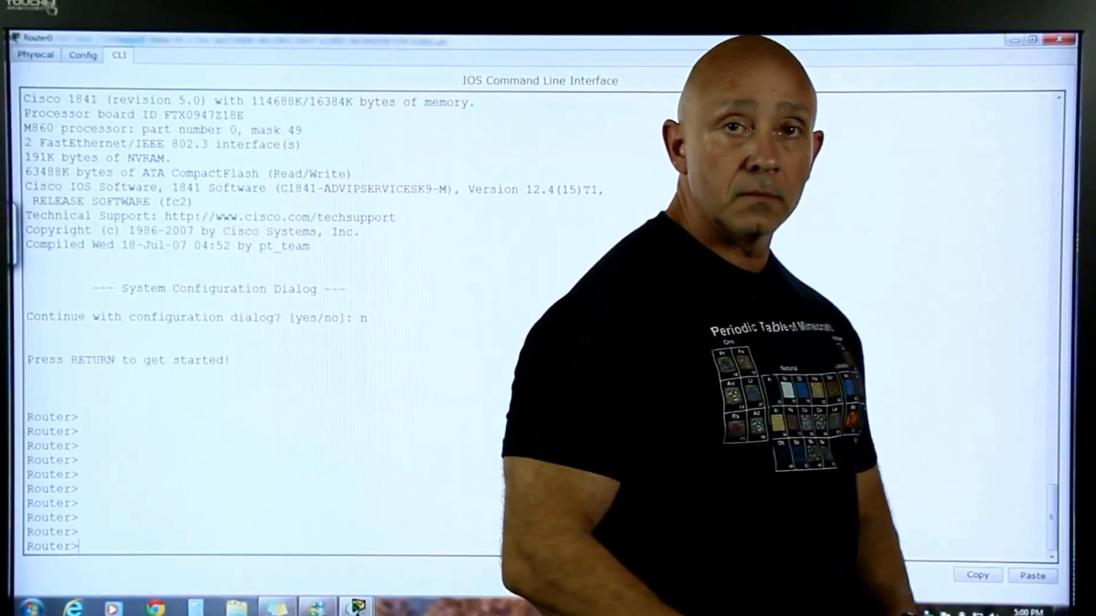
Step: In global configuration set hostname R1 and bring up interface f0/0 with no shut
type("en")
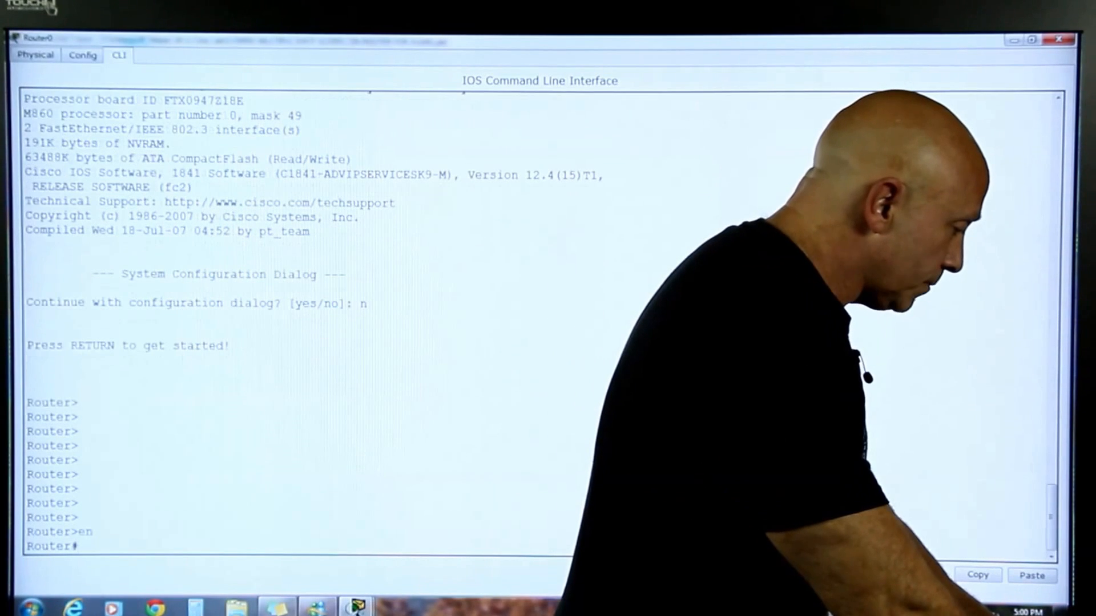
type("config t")
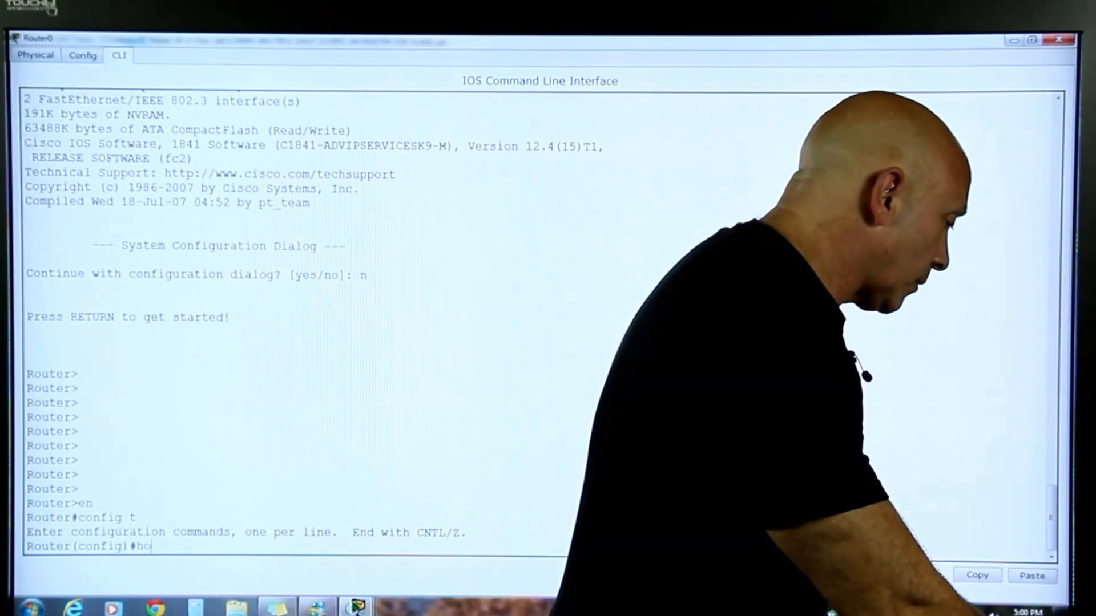
type("stname")
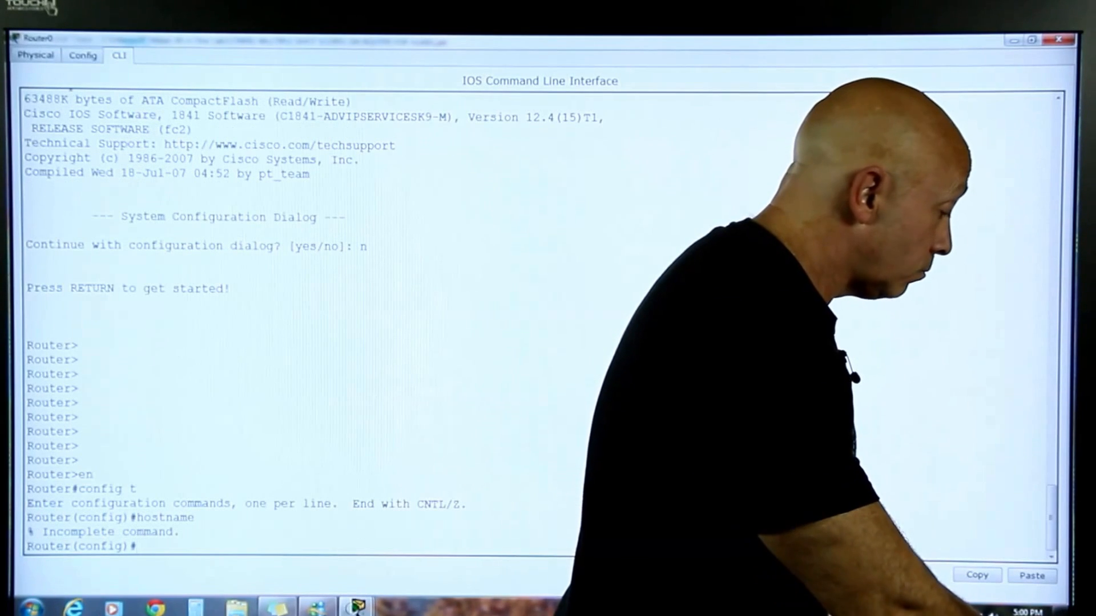
type("hostname")
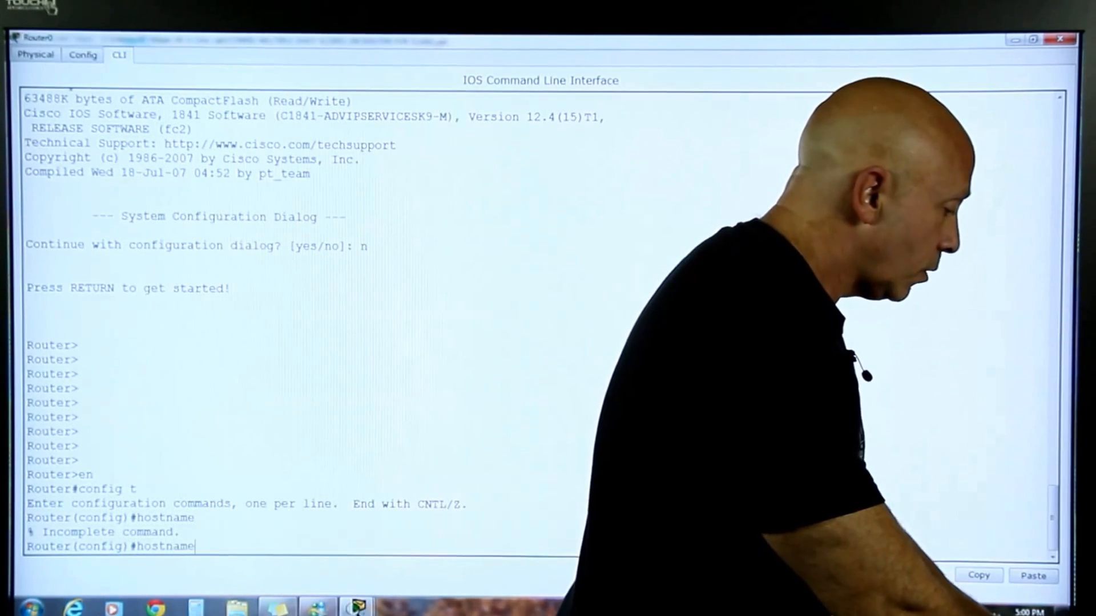
type("R1")
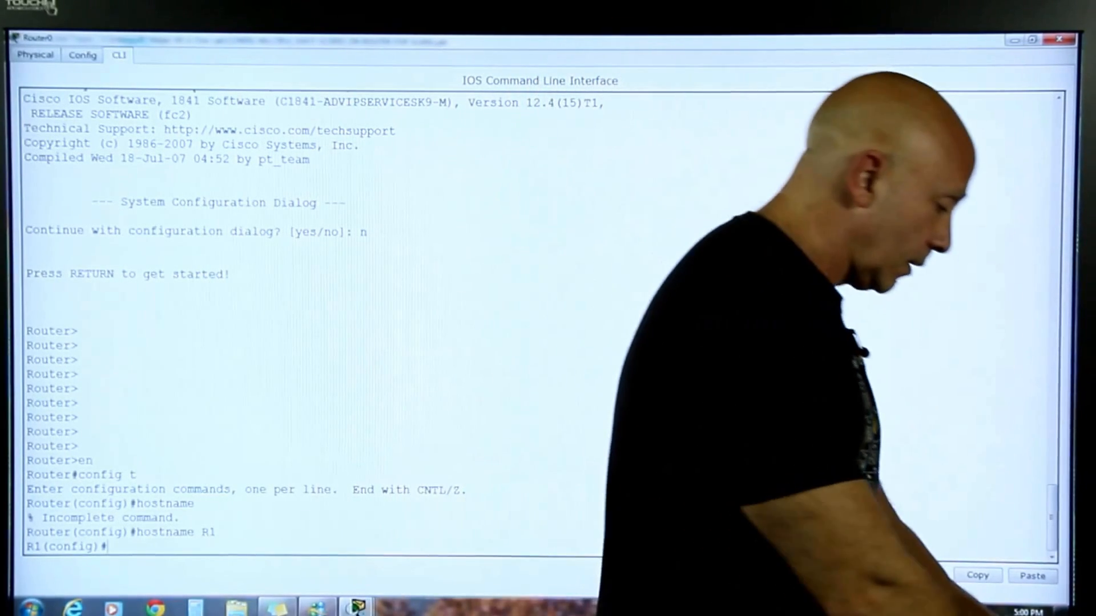
type("int f")
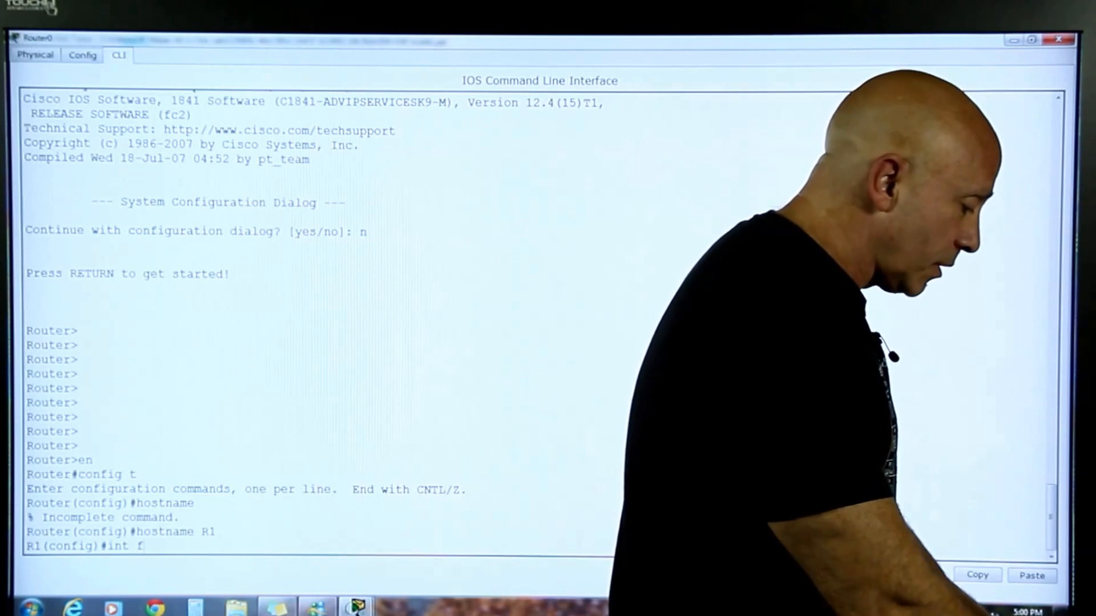
type("0/0")
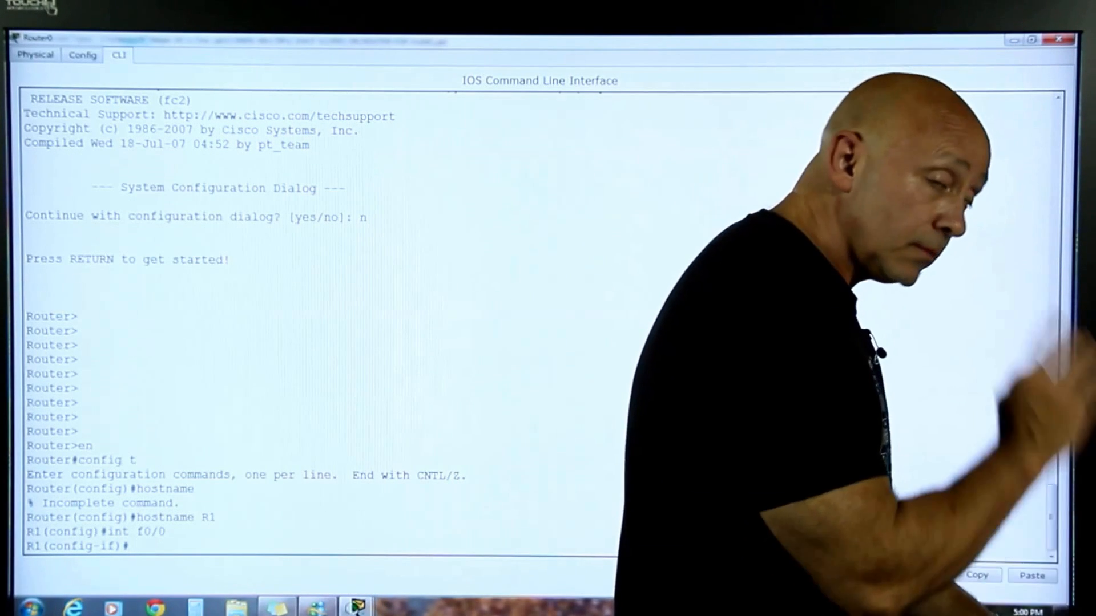
type("no h")
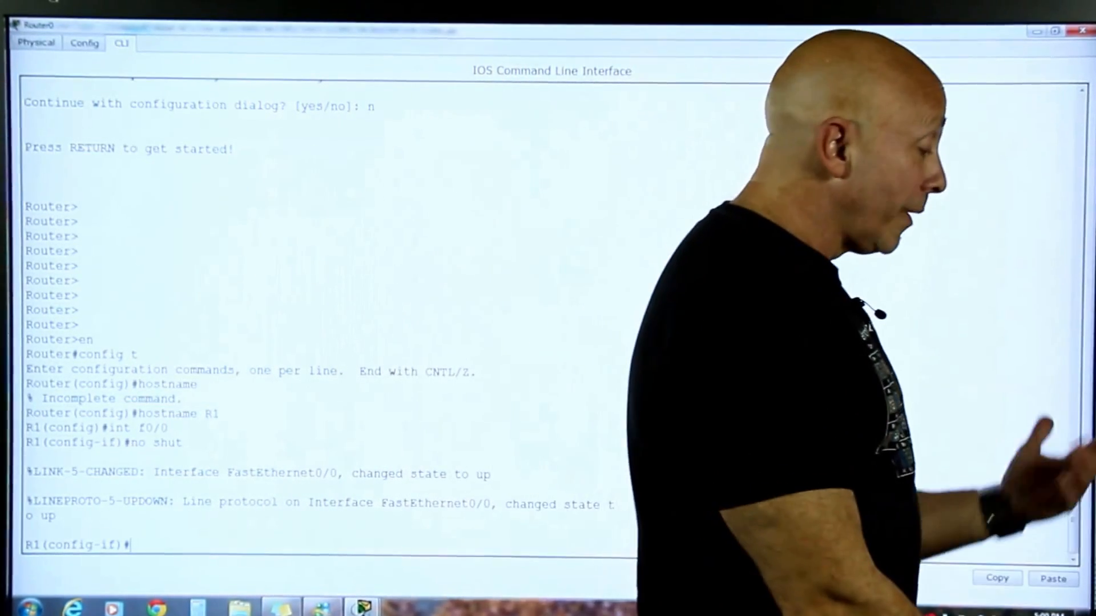
Step: Create subinterface f0/0.100 with encapsulation dot1q 100 and address 192.168.100.254 255.255.255.0
type("int f0/0")
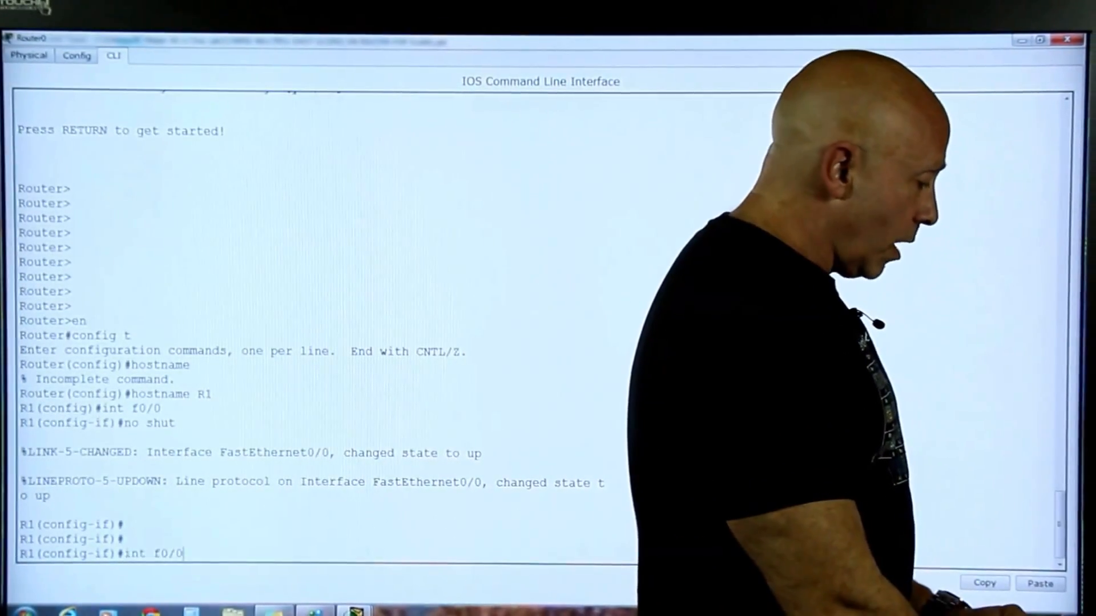
type(".")
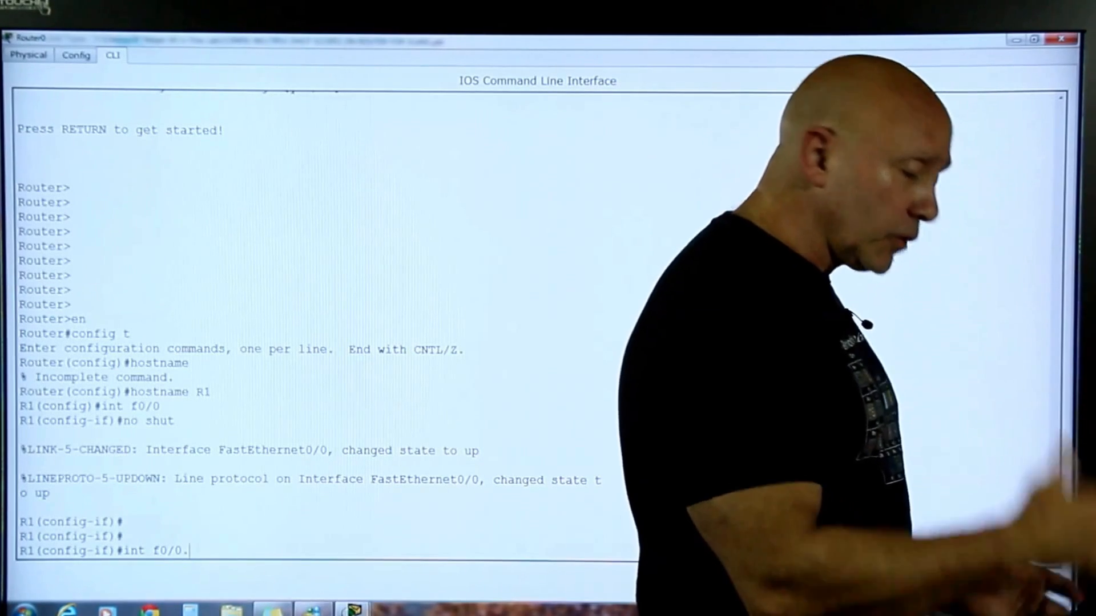
type("1")
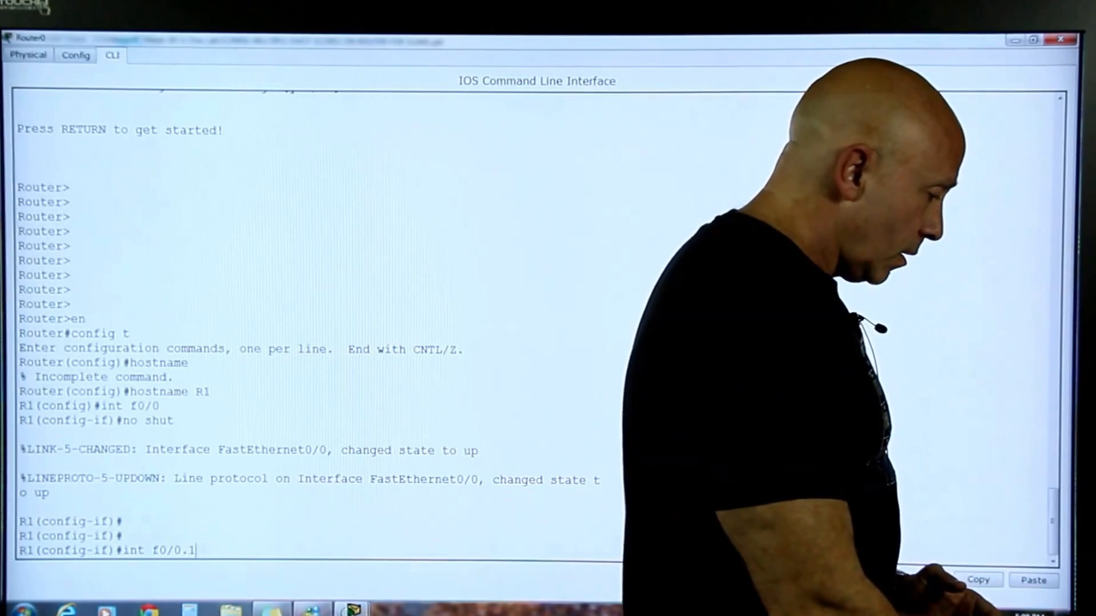
type("00")
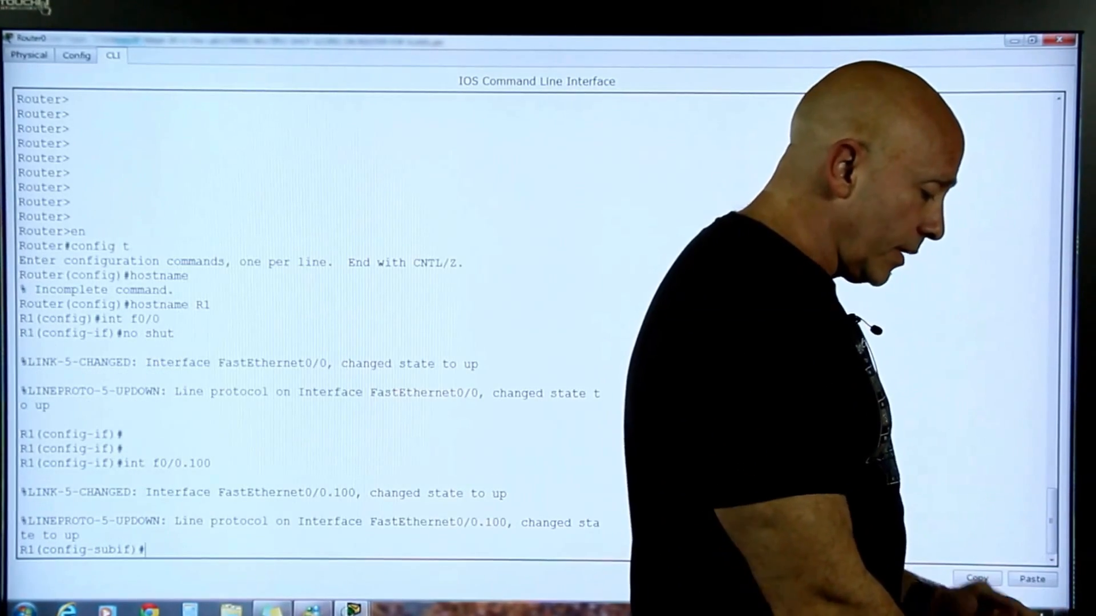
type("encap 1")
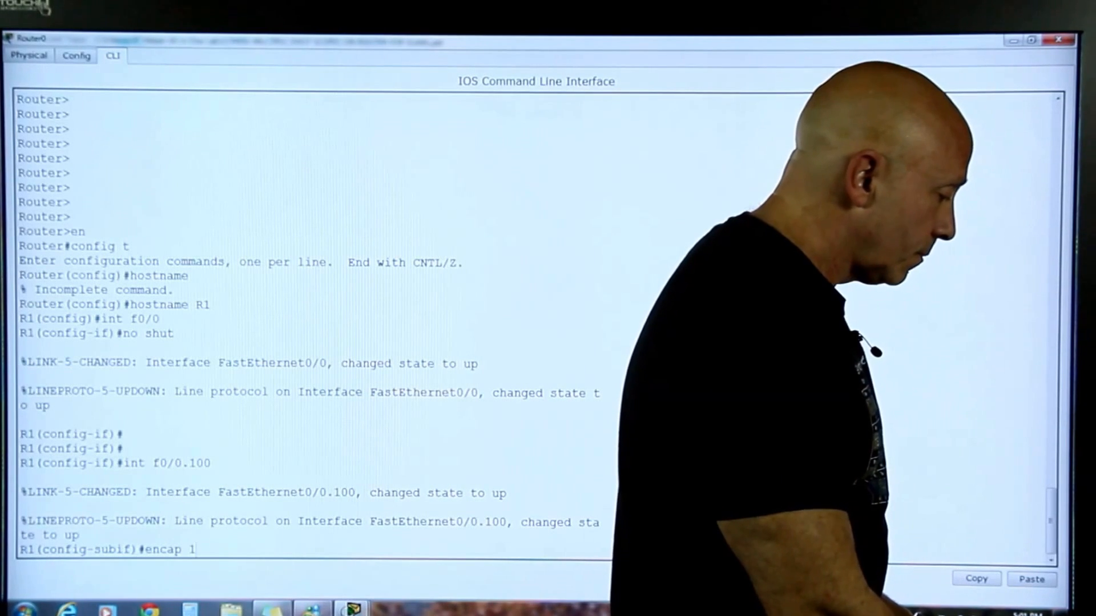
key("Backspace")
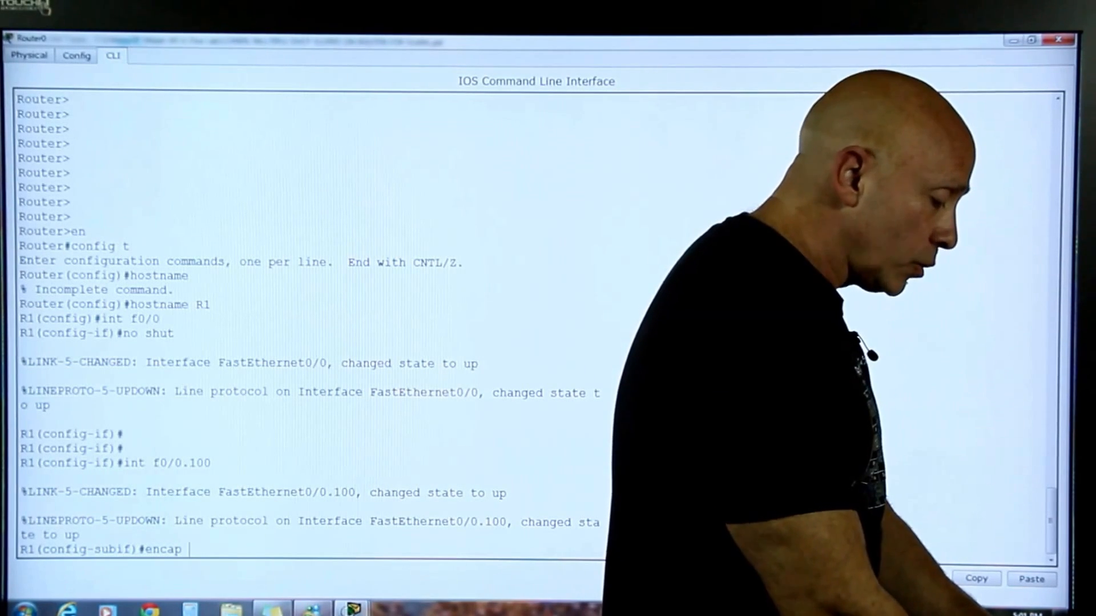
type("doy")
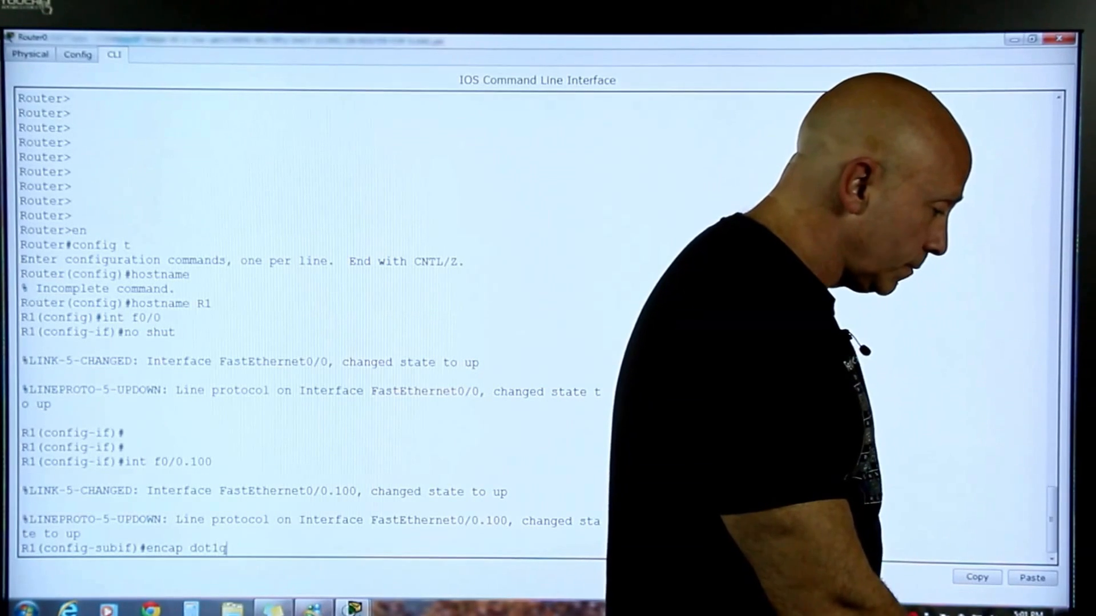
type("100")
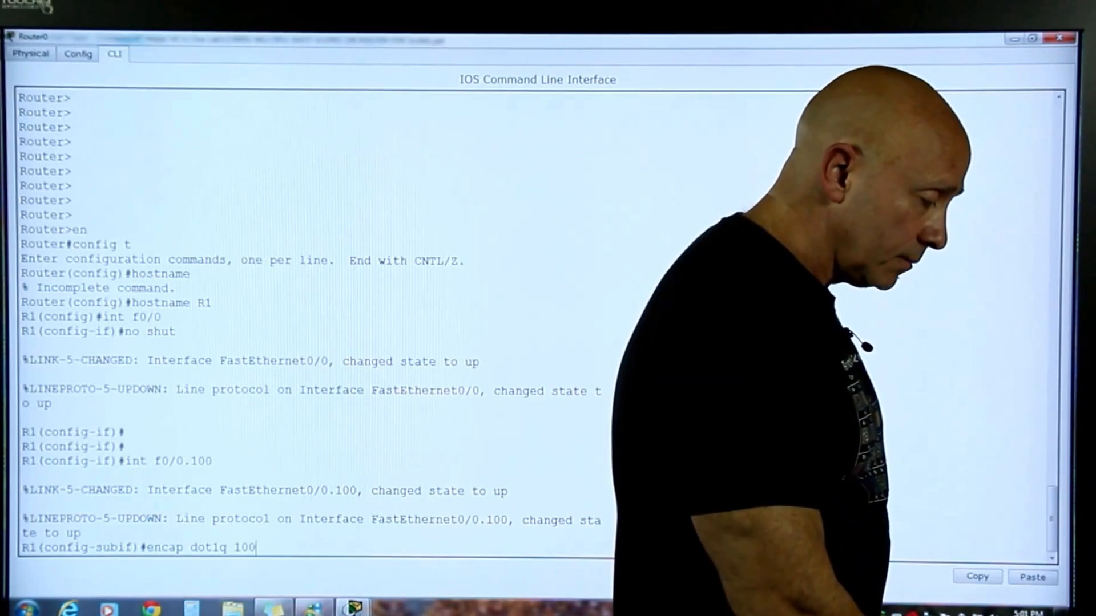
key("enter")
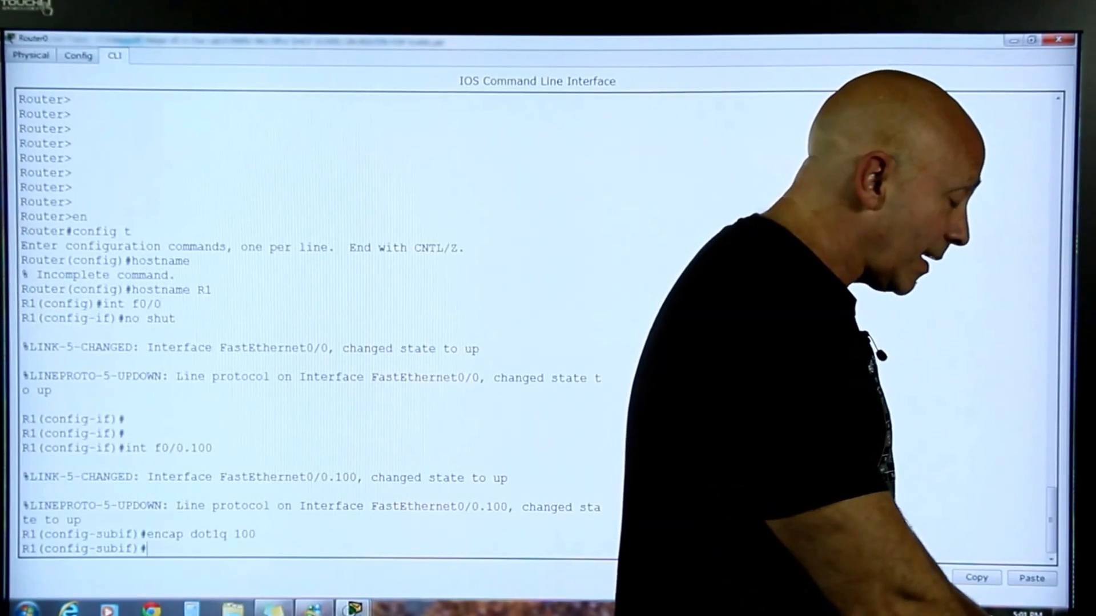
type("ip address")
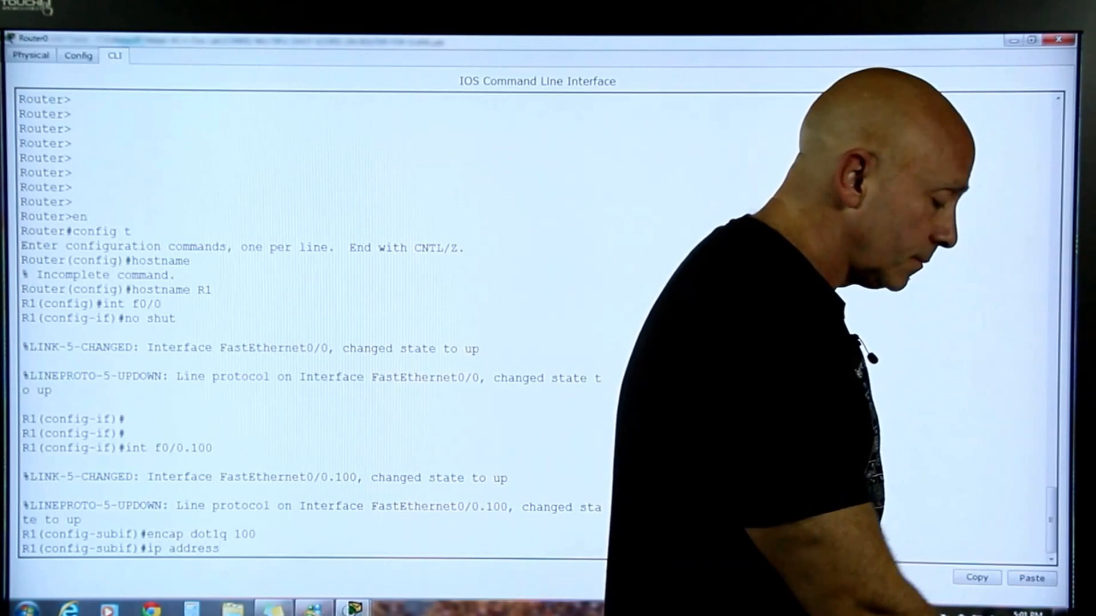
type("192.168.100.254 2")
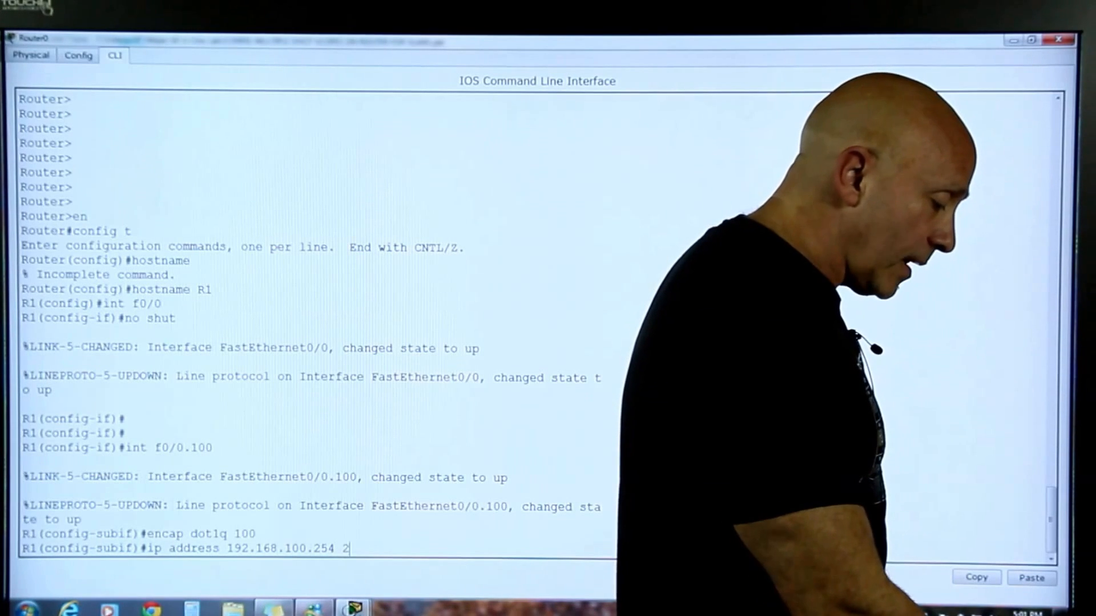
type("55.255.255.0")
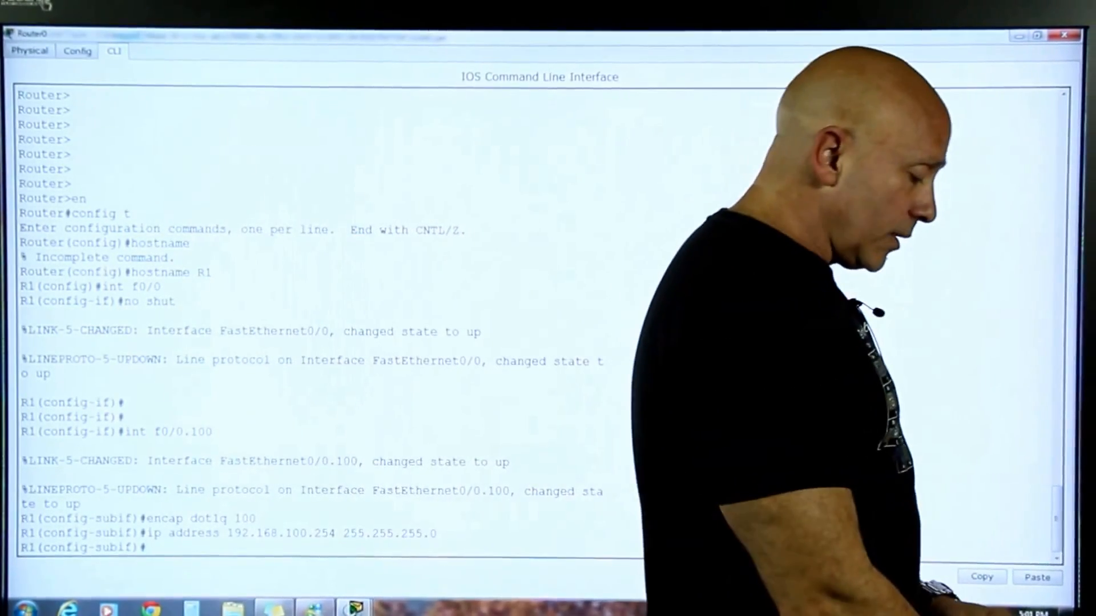
Step: Re-apply f0/0.100's dot1q 100 and 192.168.100.254 address, then create f0/0.120 with encap dot1q 120
type("int f0/0.100")
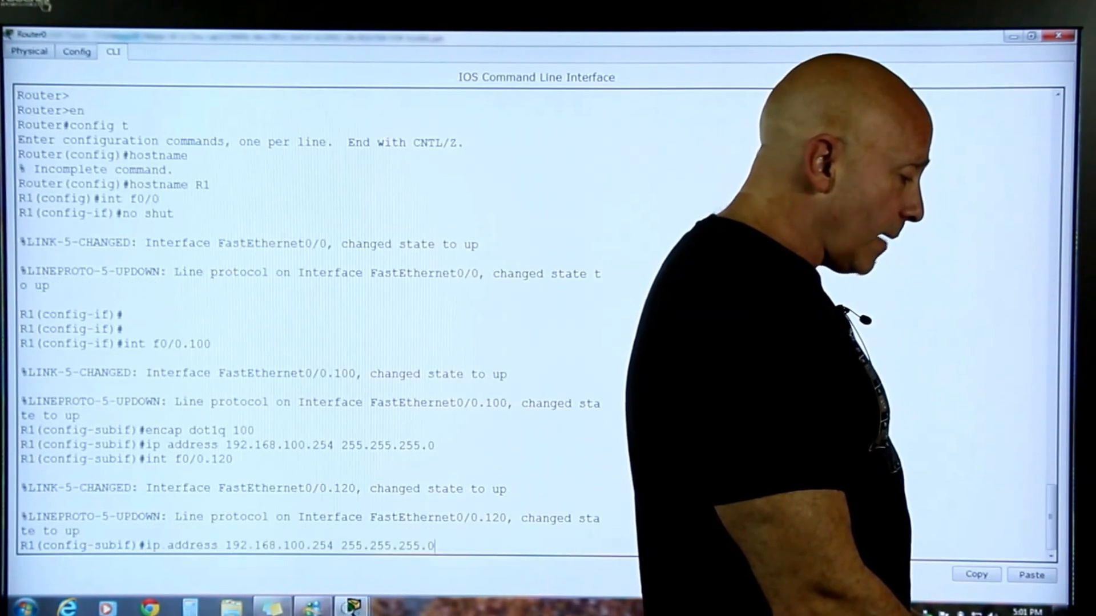
type("encap dot1q 100")
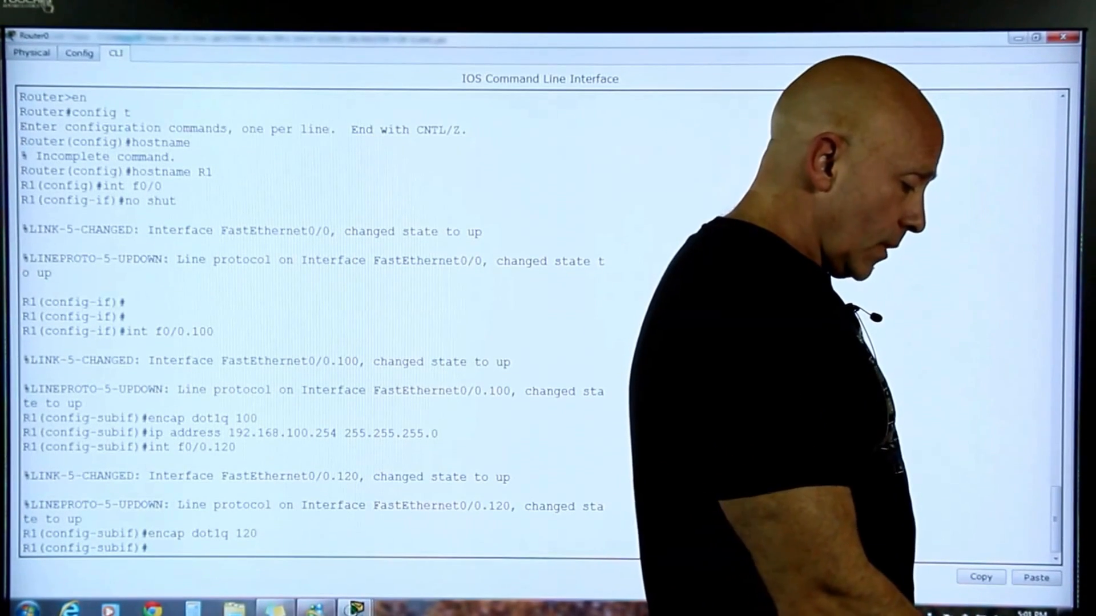
type("ip address 192.168.100.254 255.255.255.0")
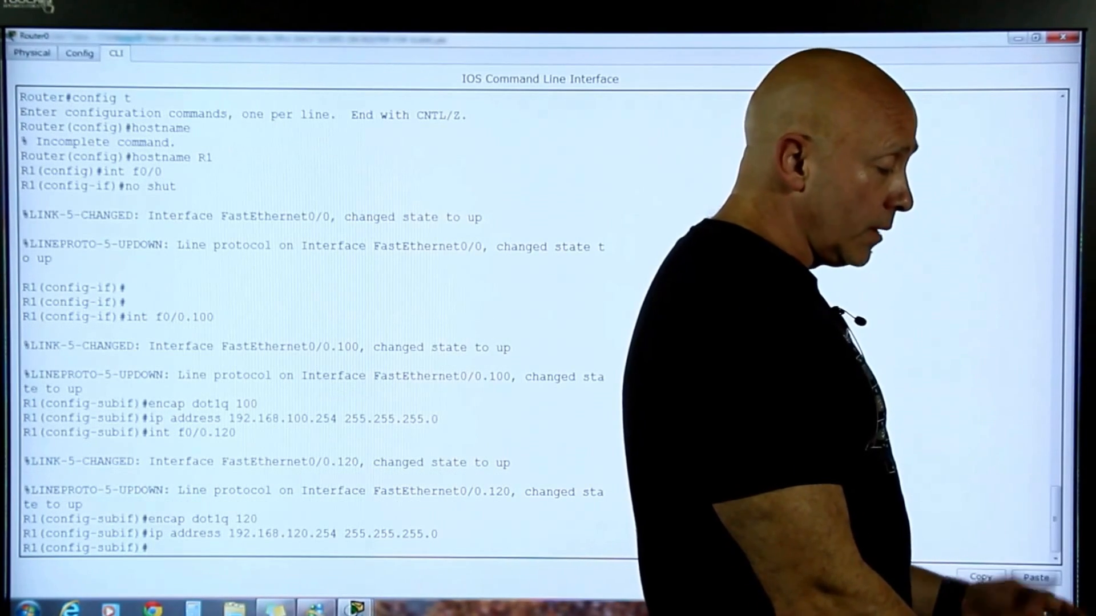
type("int f0/0.120")
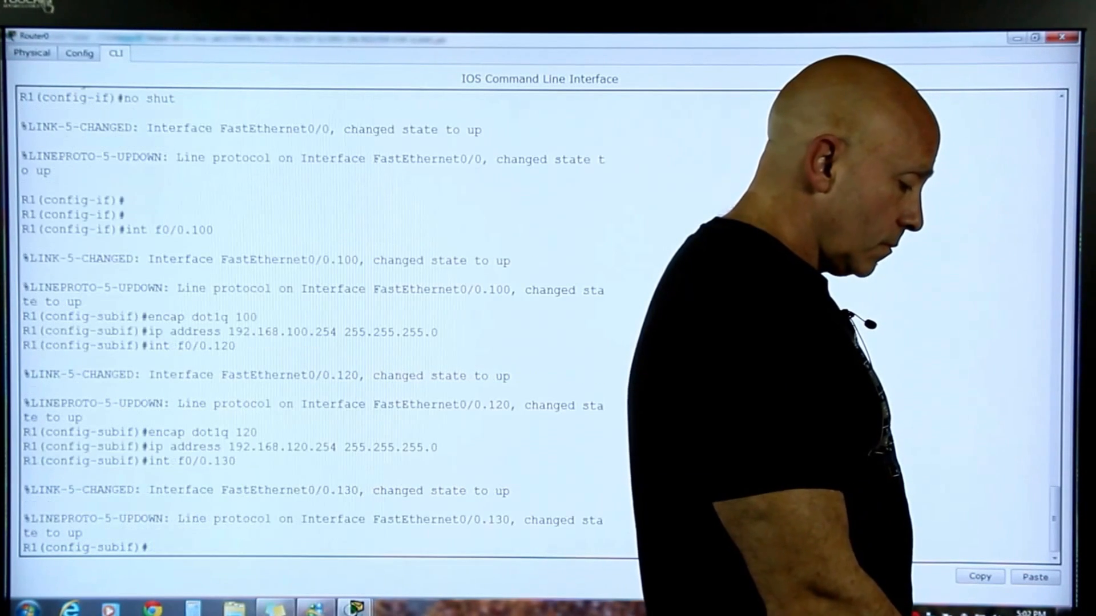
type("encap dot1q 120")
type("wr")
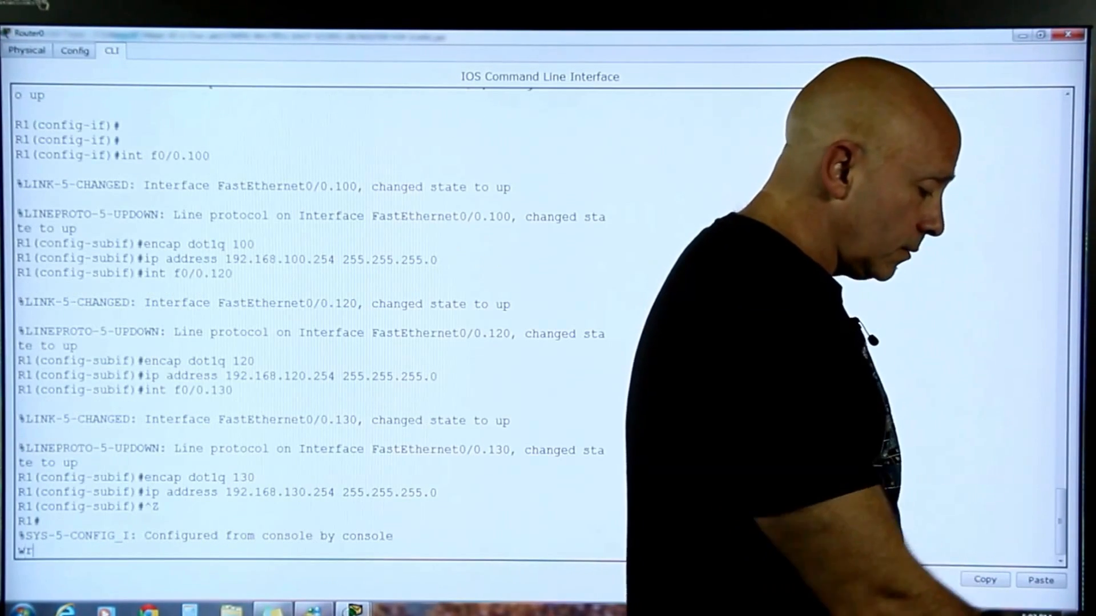
Step: Save with wr, run sh ip int brief showing the subinterfaces up, then re-enter config t
key("Return")
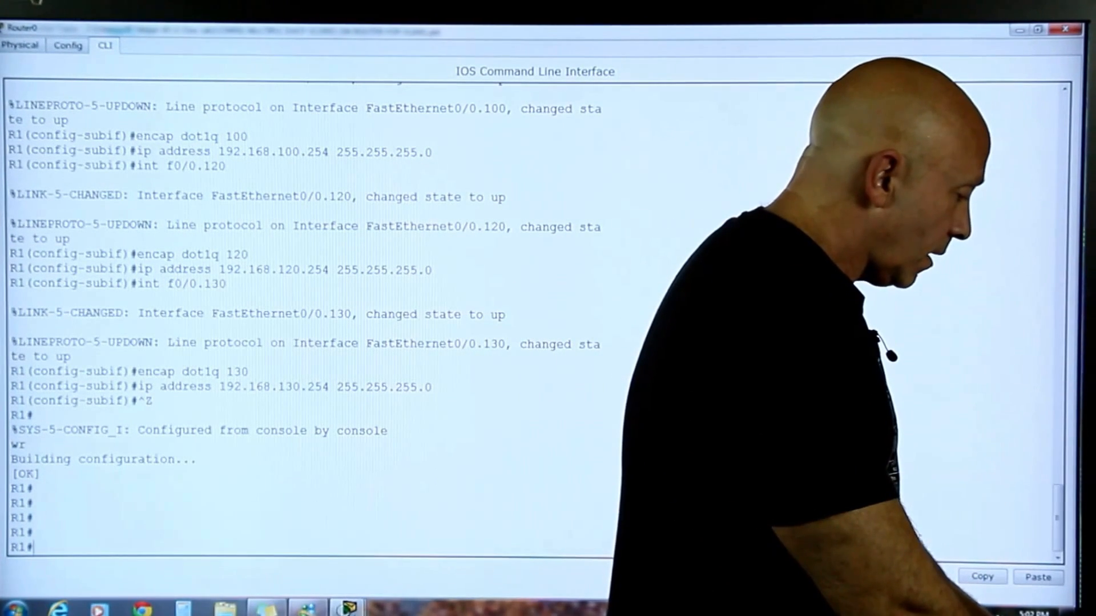
type("sh ip in")
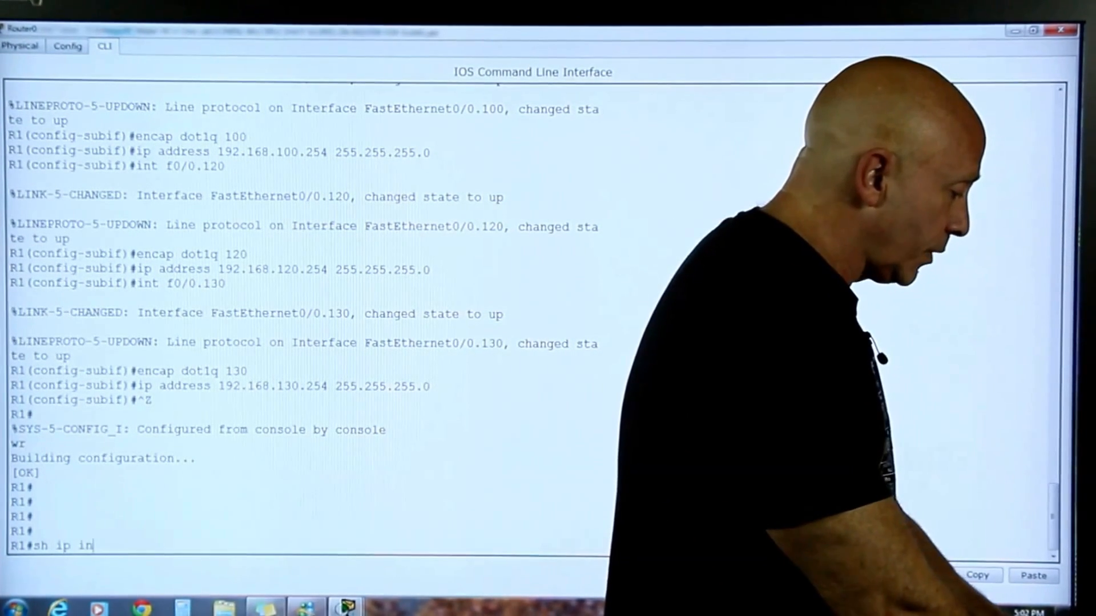
type("t brief")
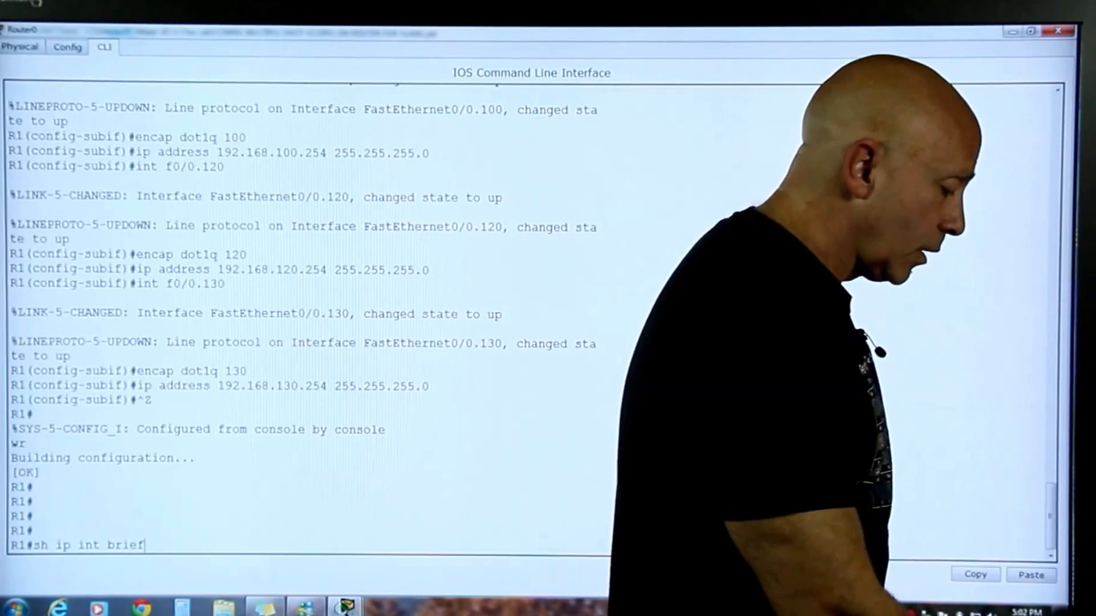
key("Return")
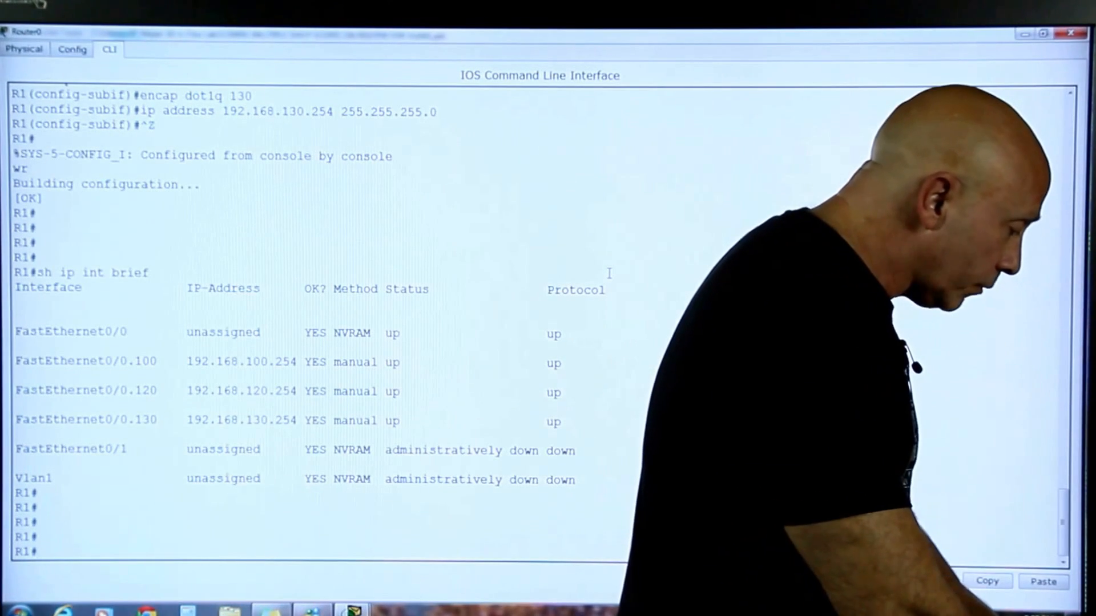
type("config t")
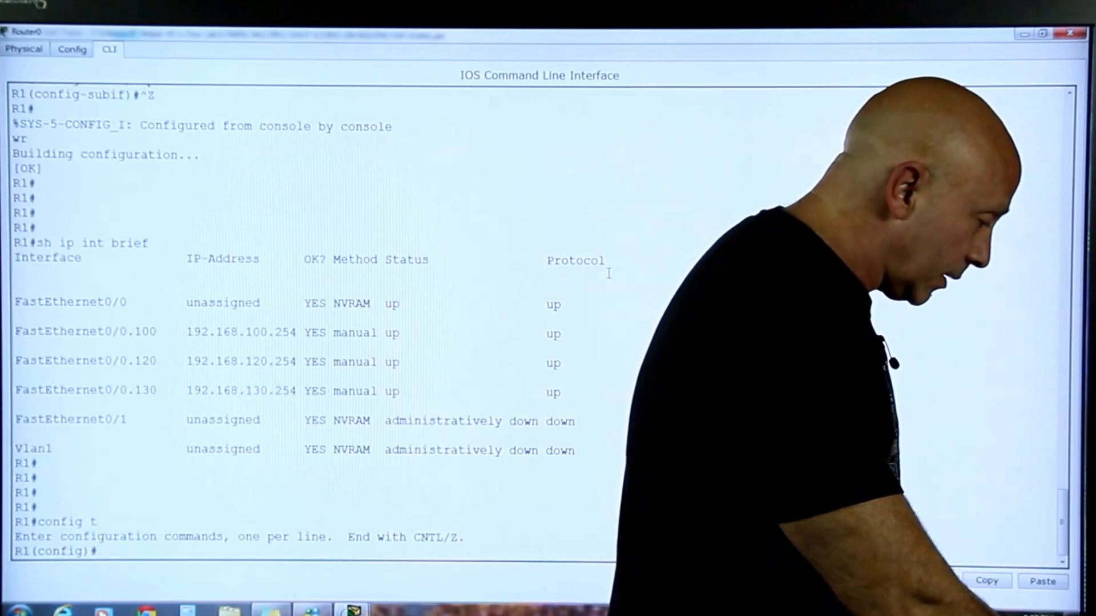
Step: Using ? help, create DHCP pool HR on R1 and list its pool commands
type("ip")
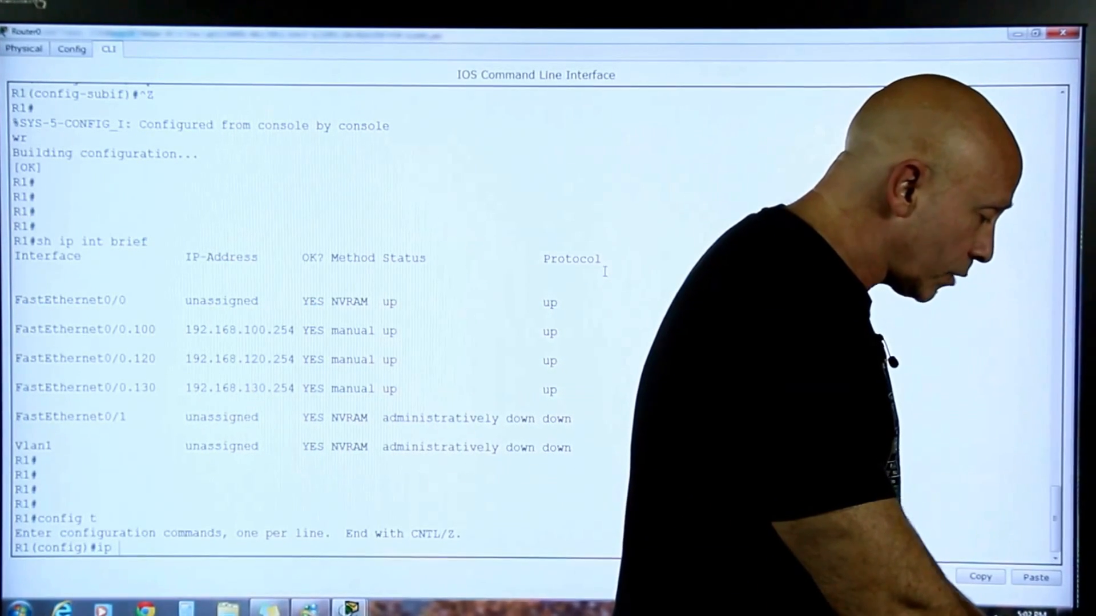
type("?")
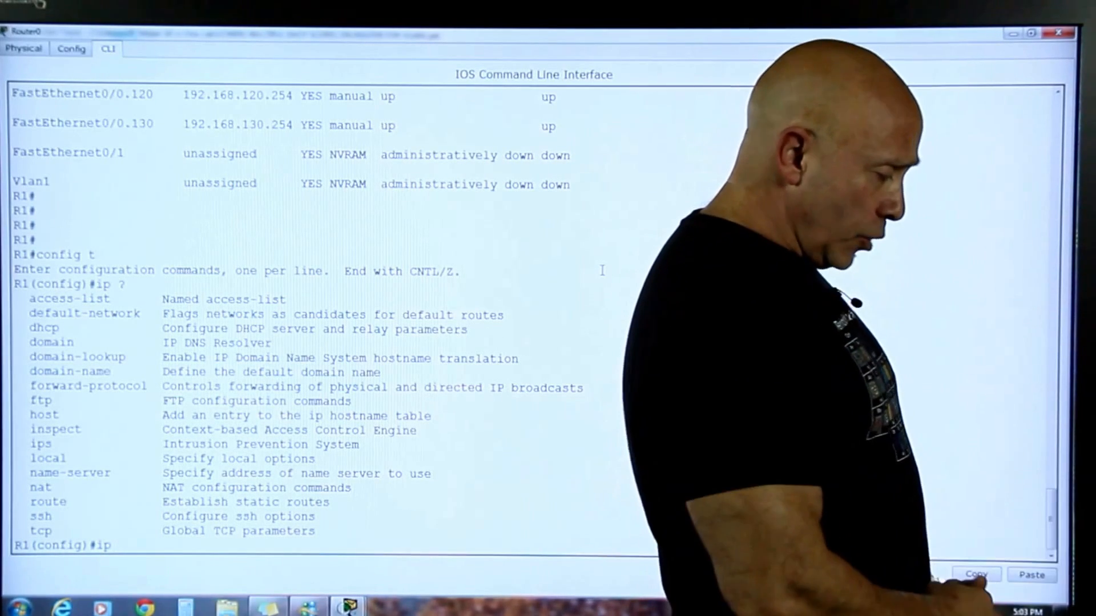
type("dhc")
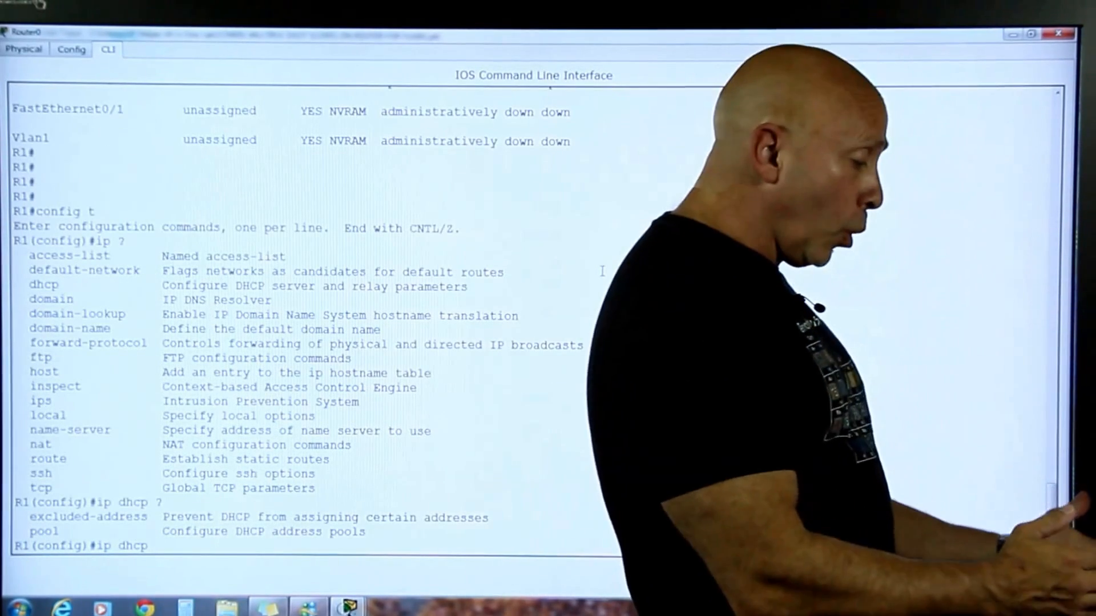
type("pool")
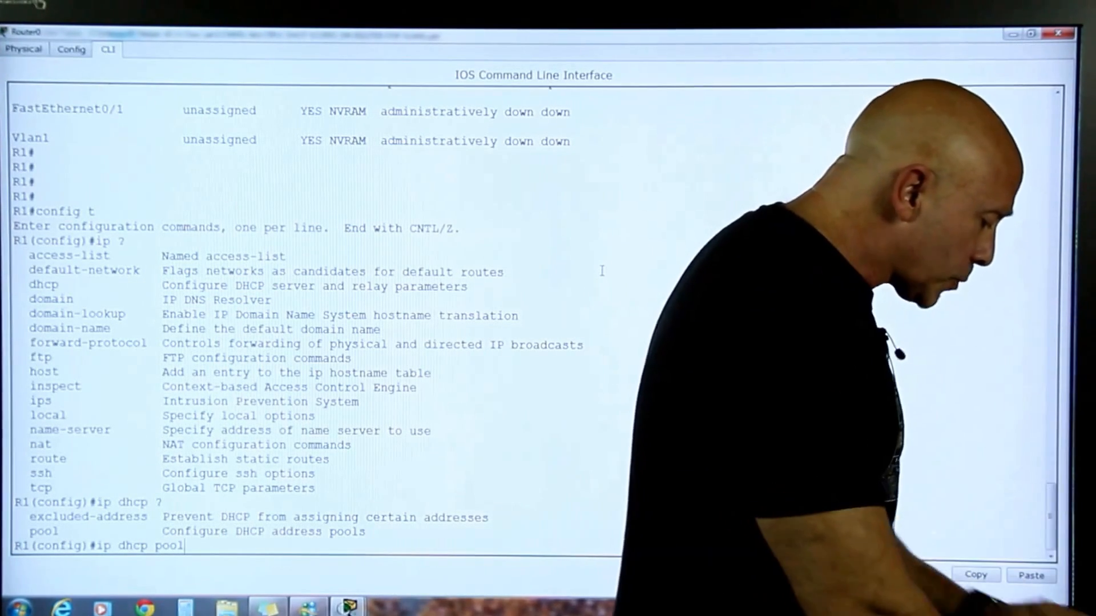
type("Hr")
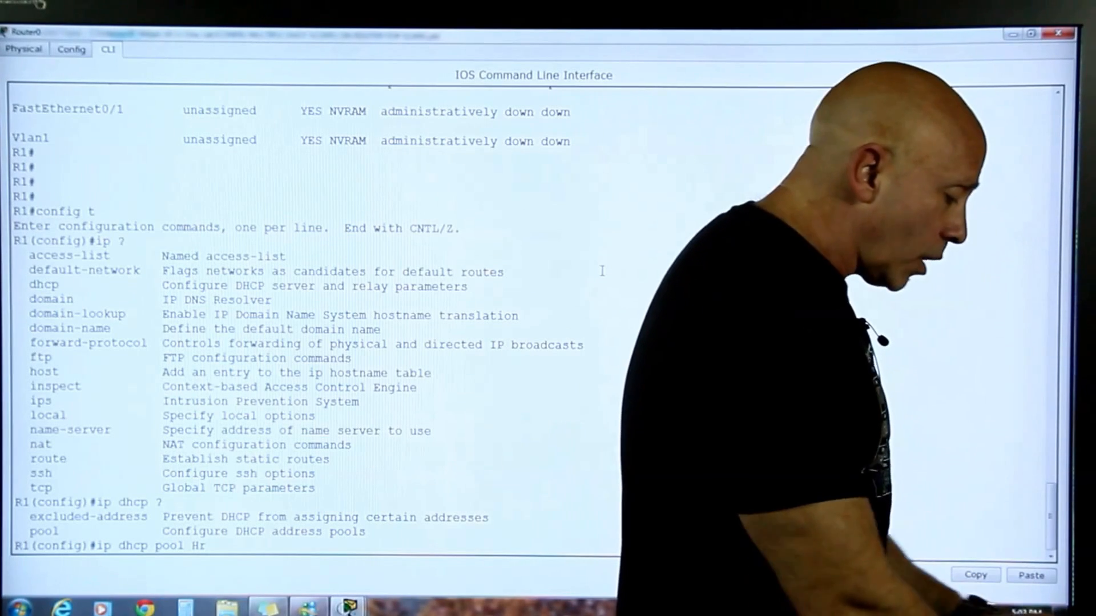
type("R")
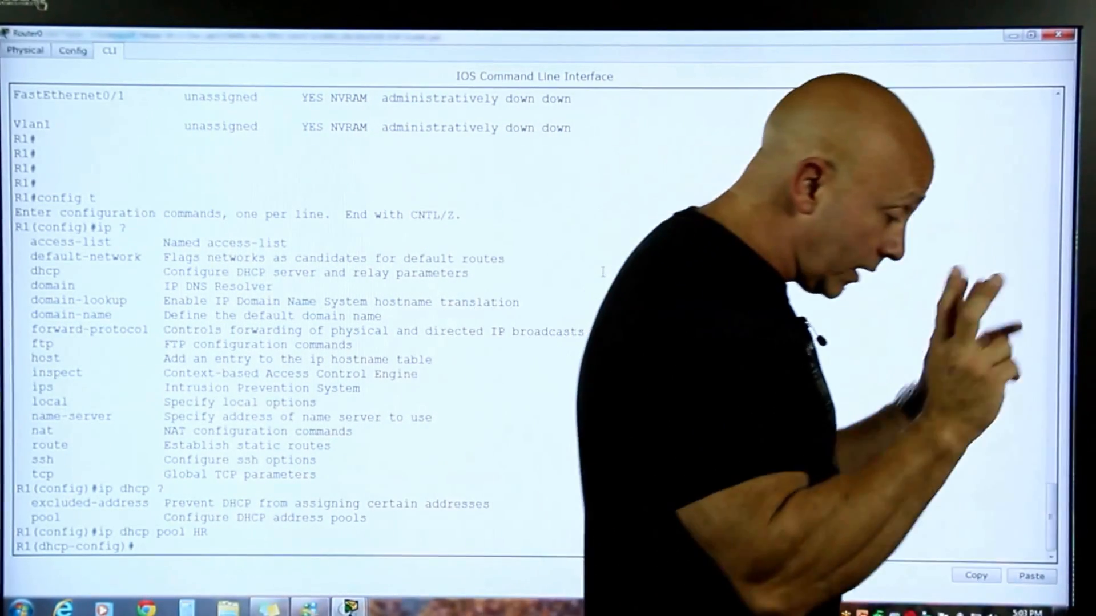
type("?")
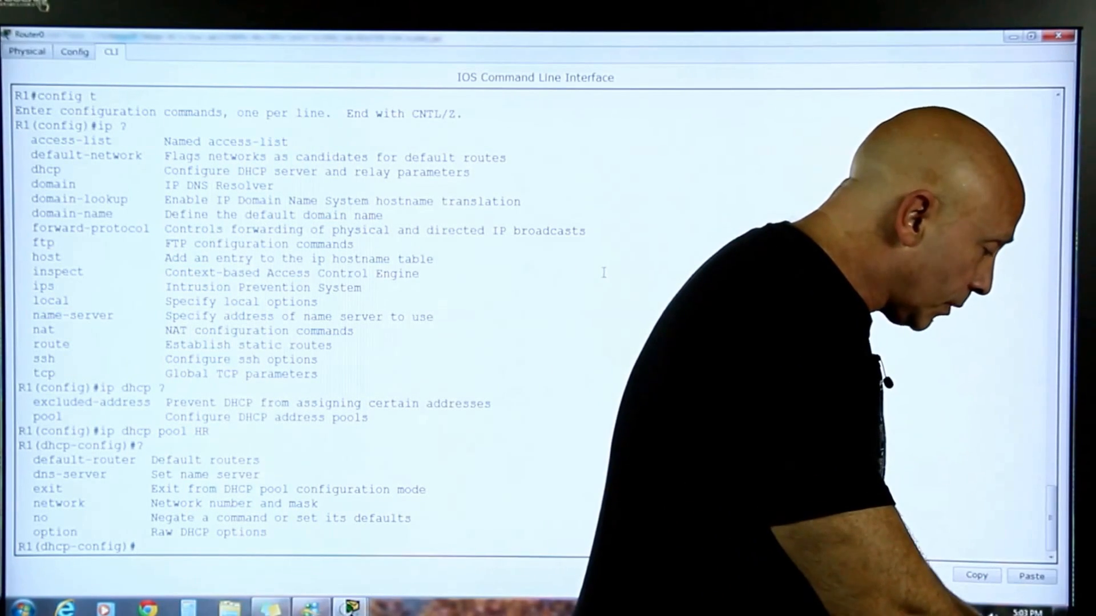
Step: Set the HR pool's default router to 192.168.100.254
type("defau")
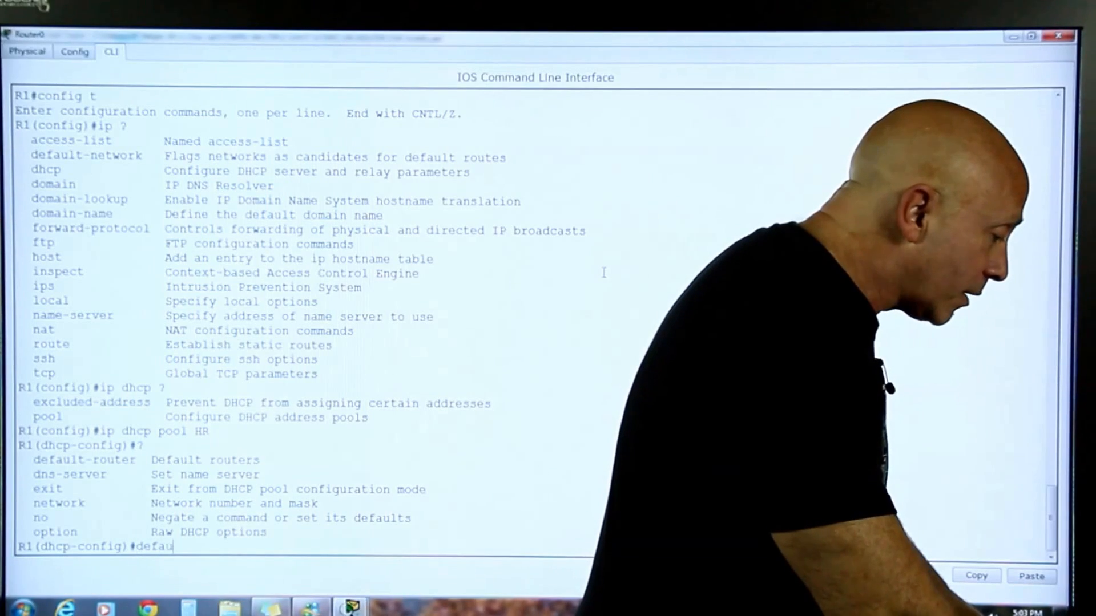
type("default-router")
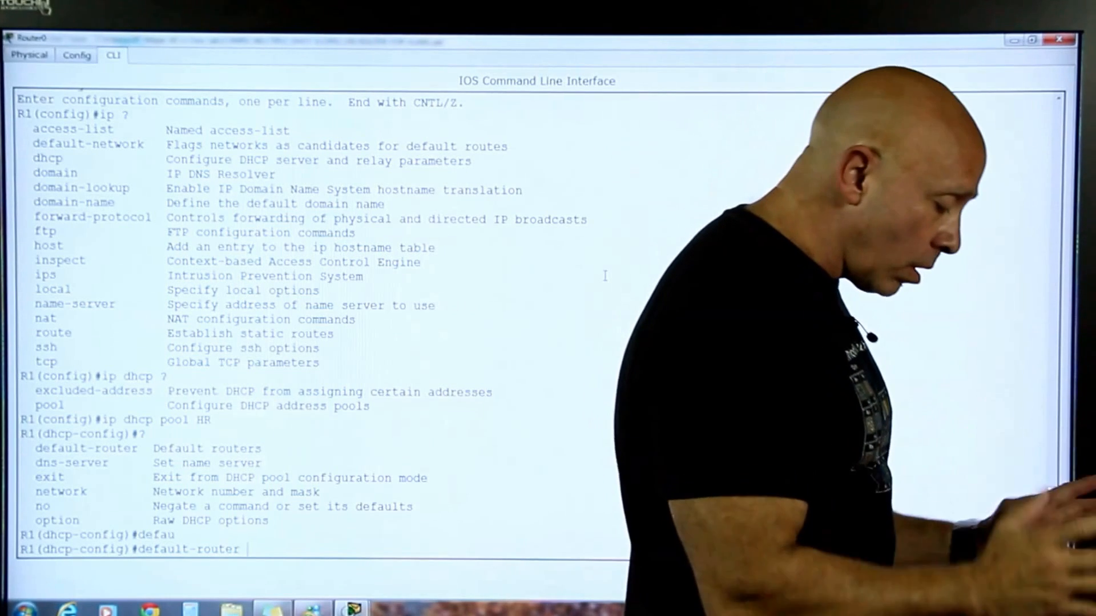
type("192")
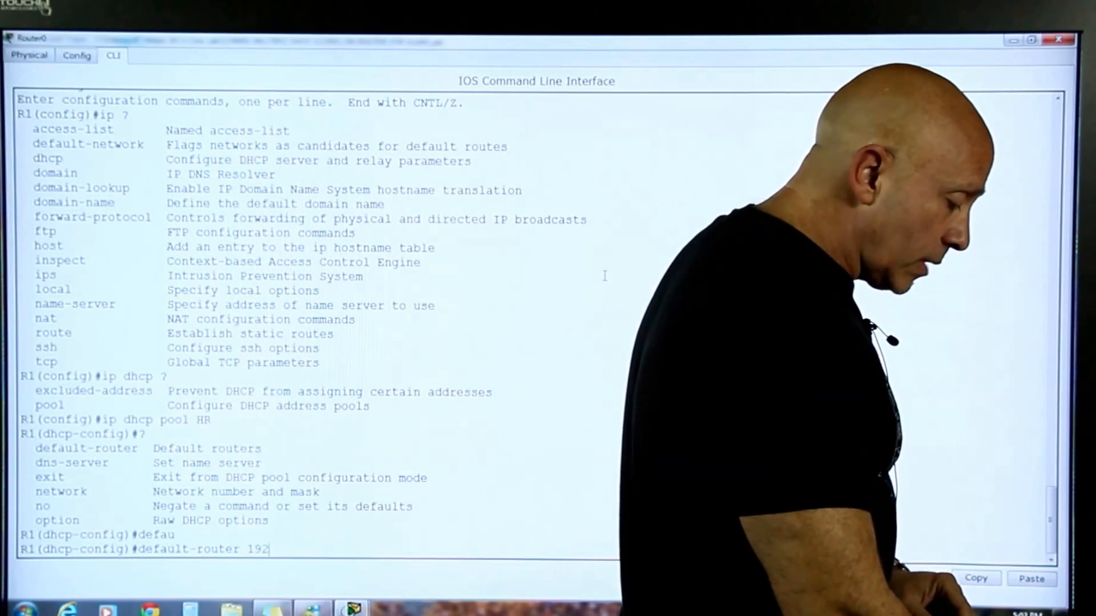
type(".168.100.254 ?")
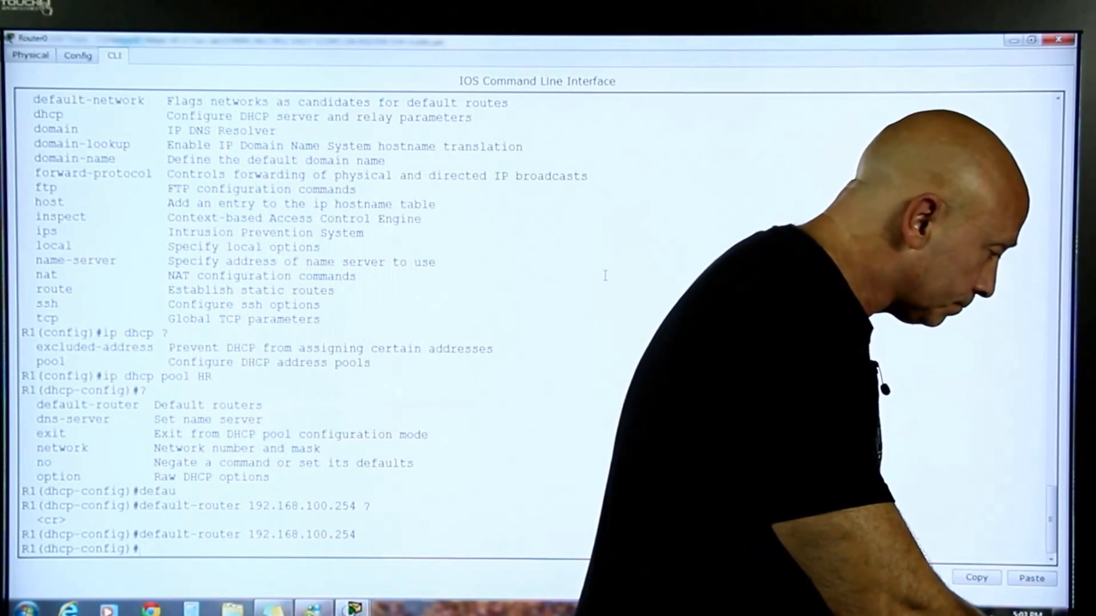
Step: Set the HR pool's network to 192.168.100.0 255.255.255.0, correcting a mistyped 'ip network'
type("ip network")
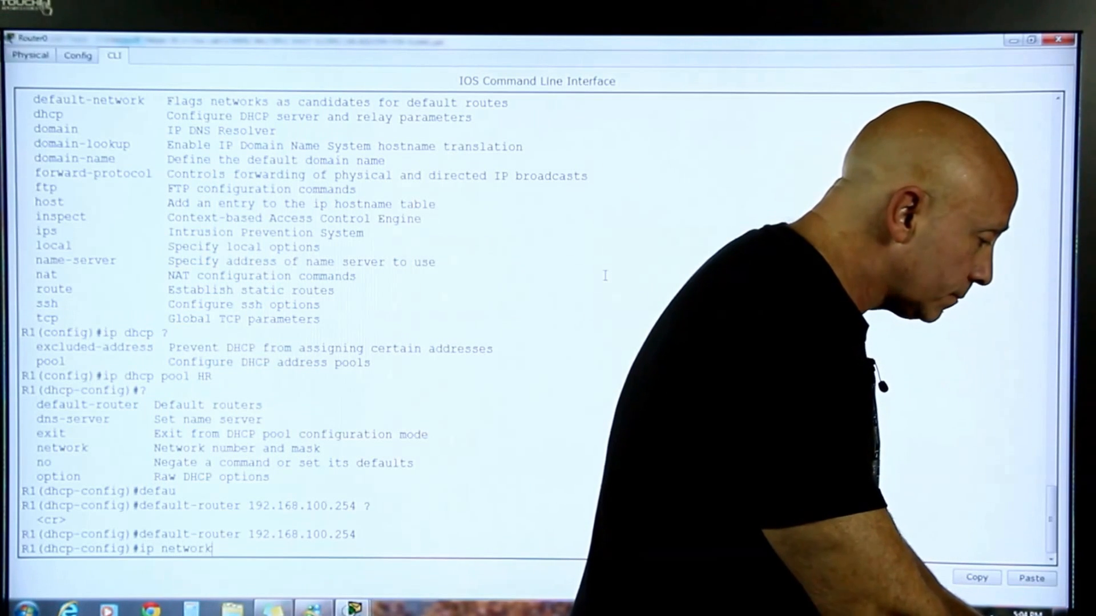
type("192.168")
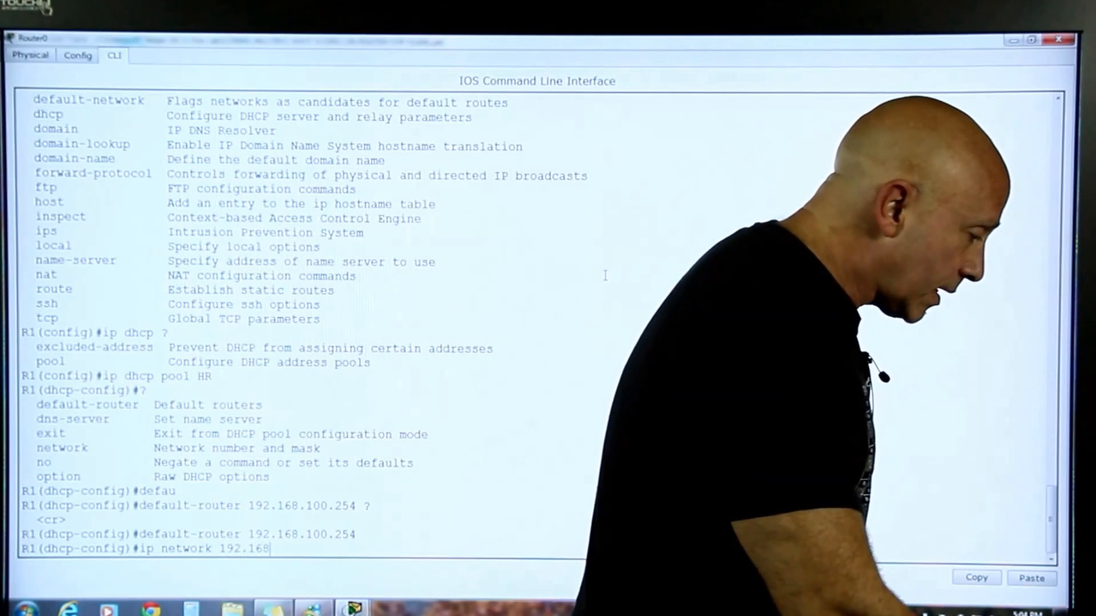
type(".100.0 2")
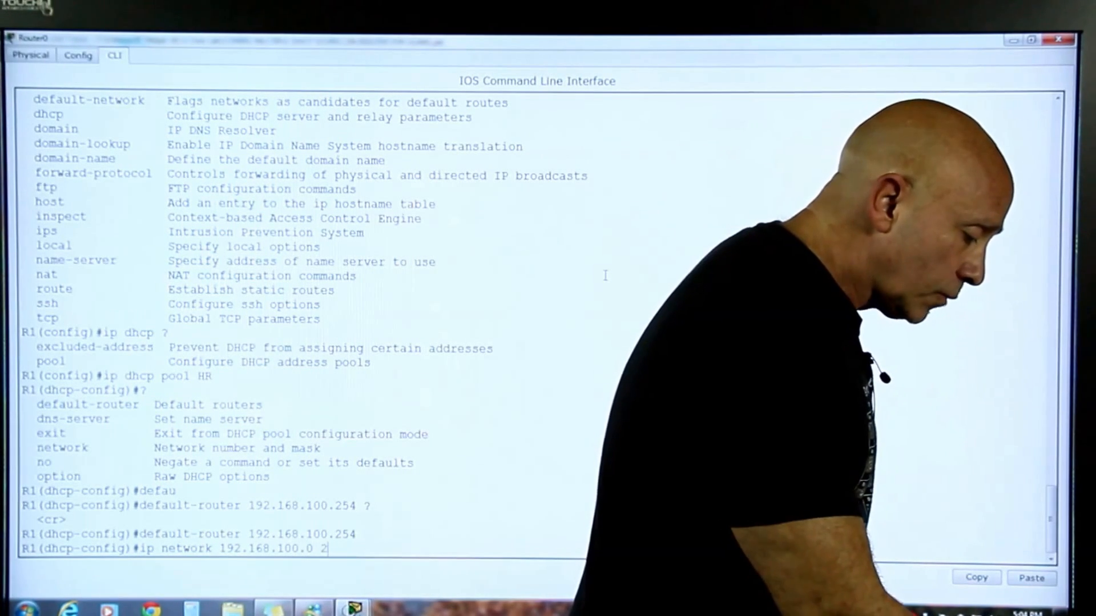
type("55.255.255.0")
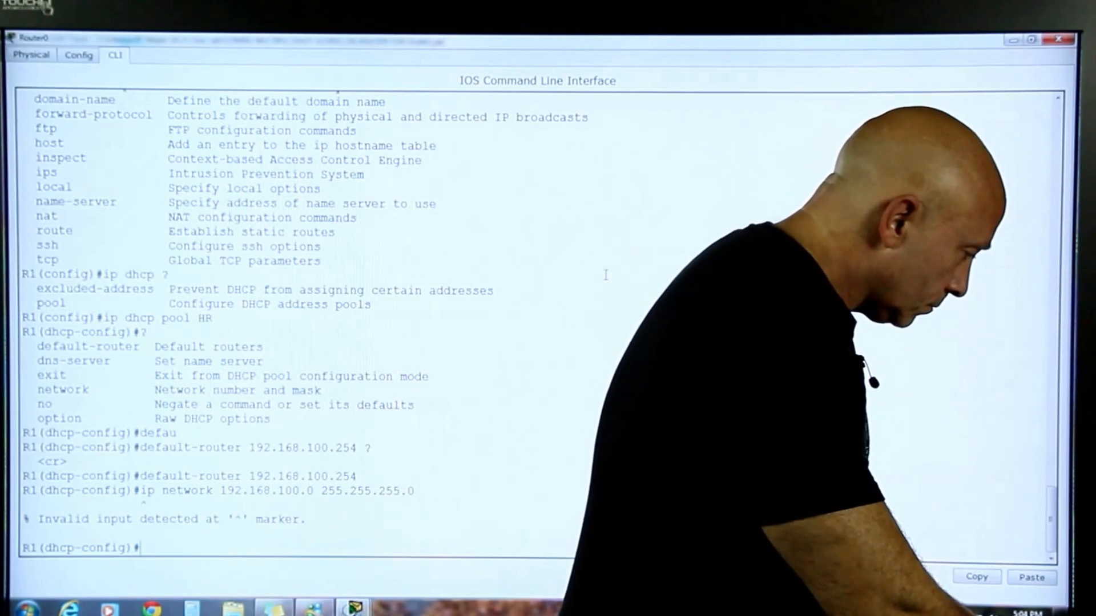
type("network")
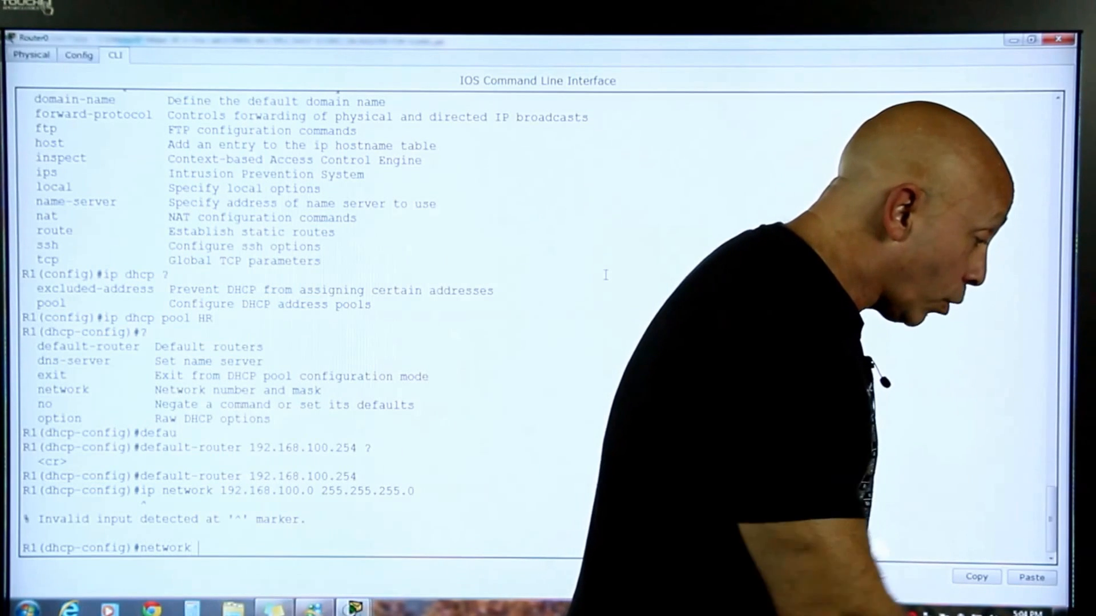
type("192.168.100.0")
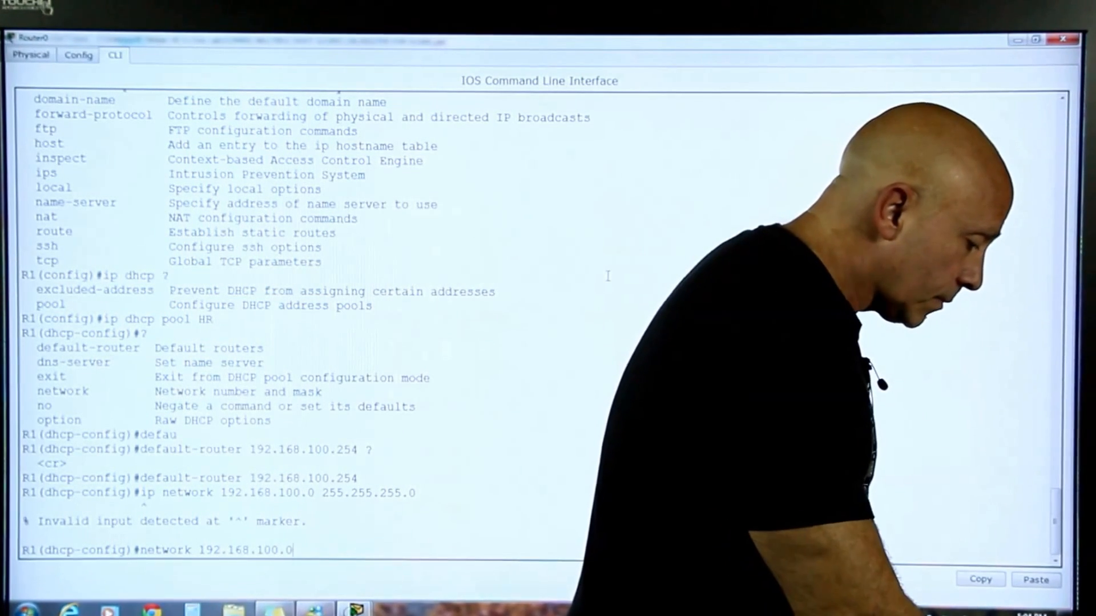
type("255.255.255.0")
type("exit")
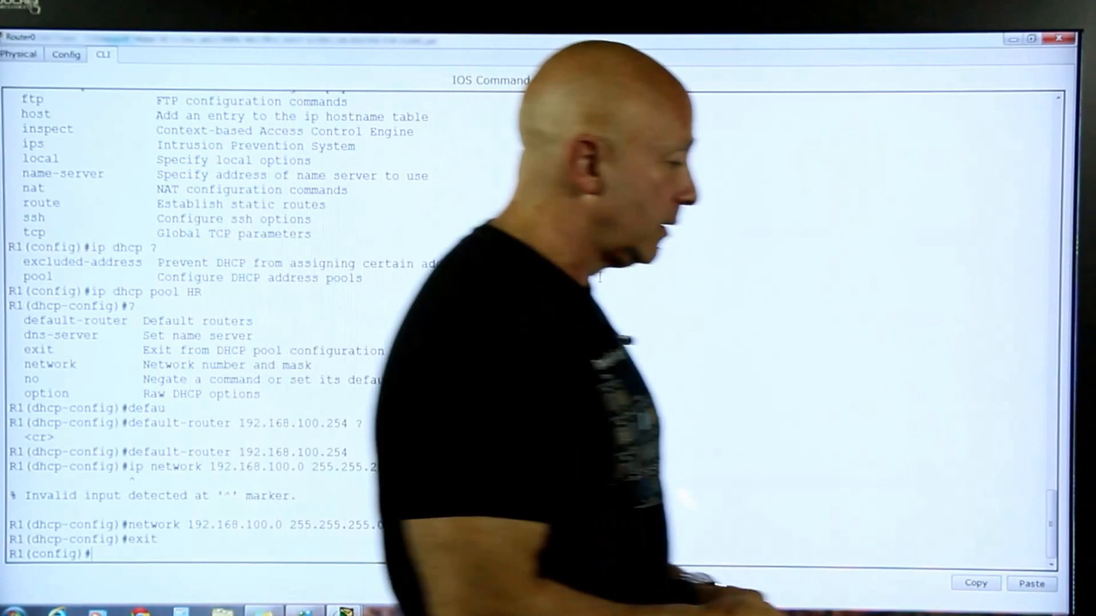
type("ip")
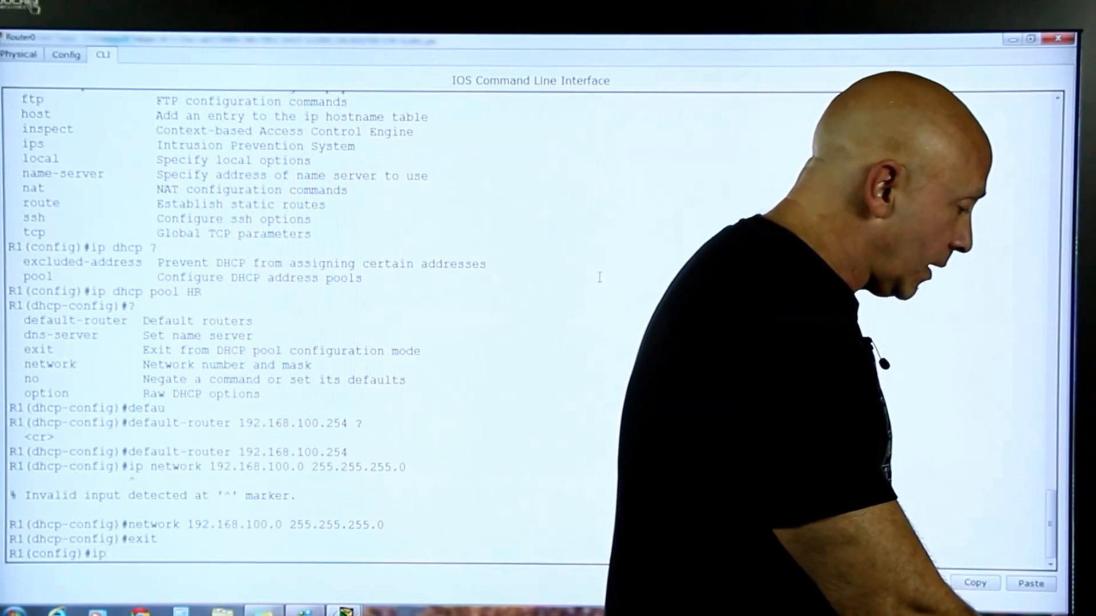
Step: Create DHCP pool ACCT with default router 192.168.120.254
type("dc")
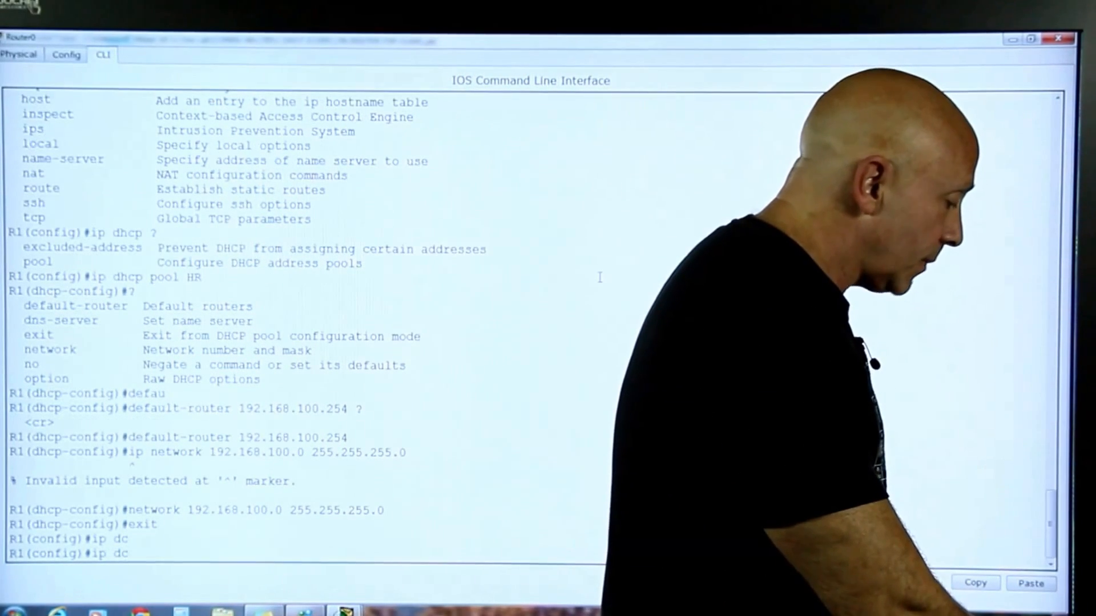
type("ip dhcp pool")
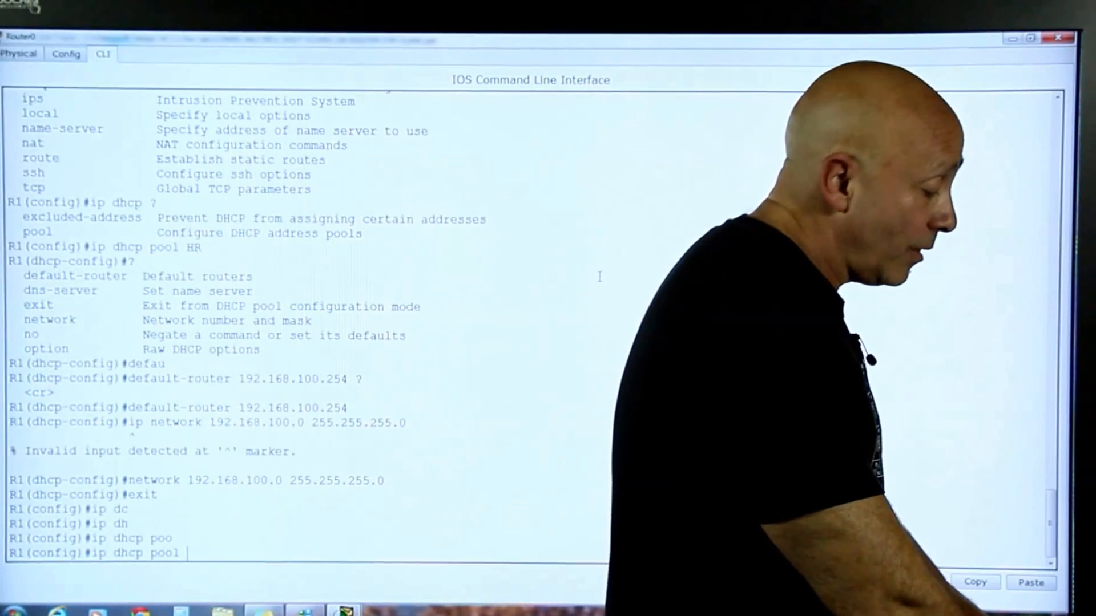
type("ACCT")
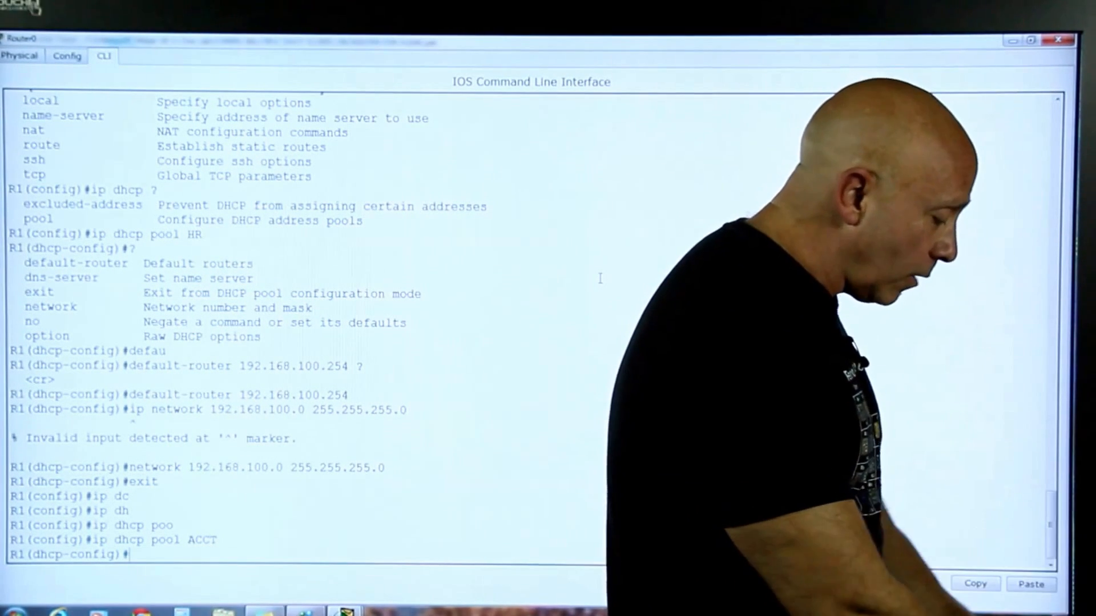
type("default-router")
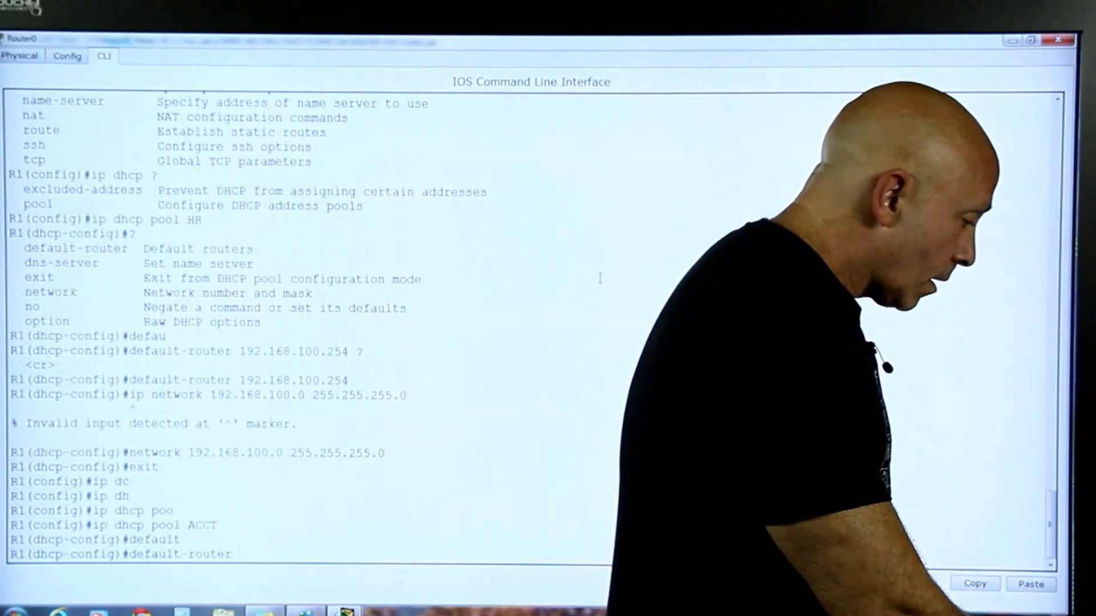
type("192.168.120.25")
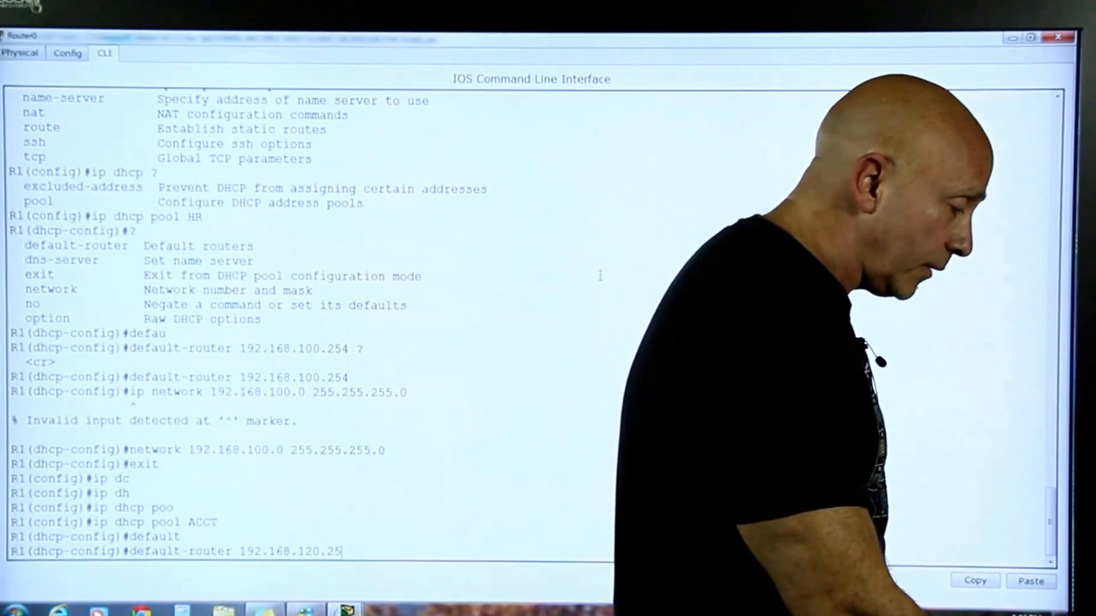
type("4")
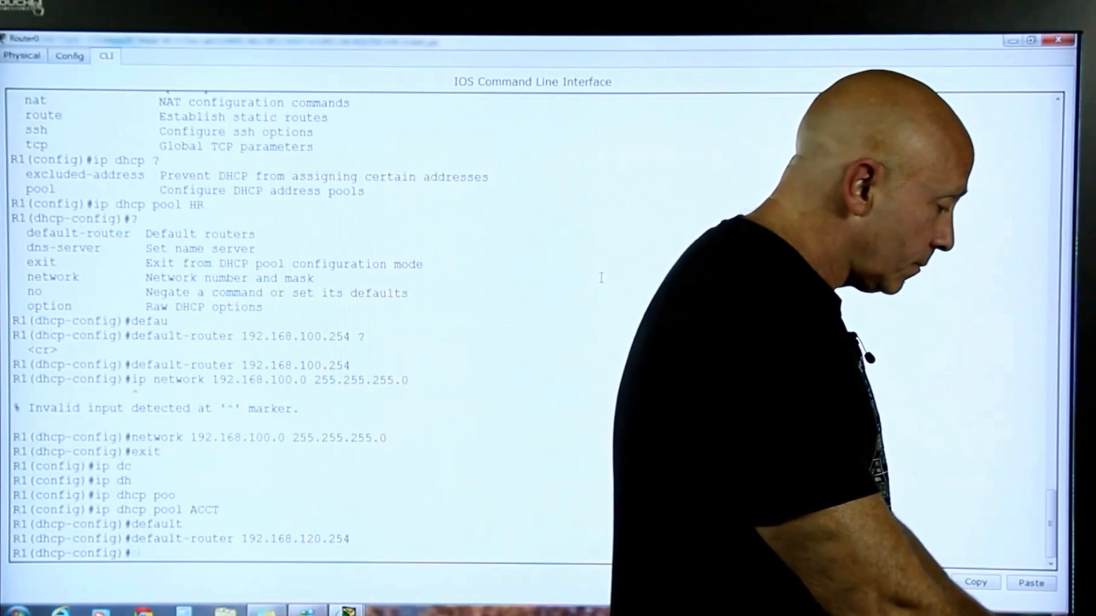
Step: Set the ACCT pool's network to 192.168.120.0 255.255.255.0 and exit the pool
type("network")
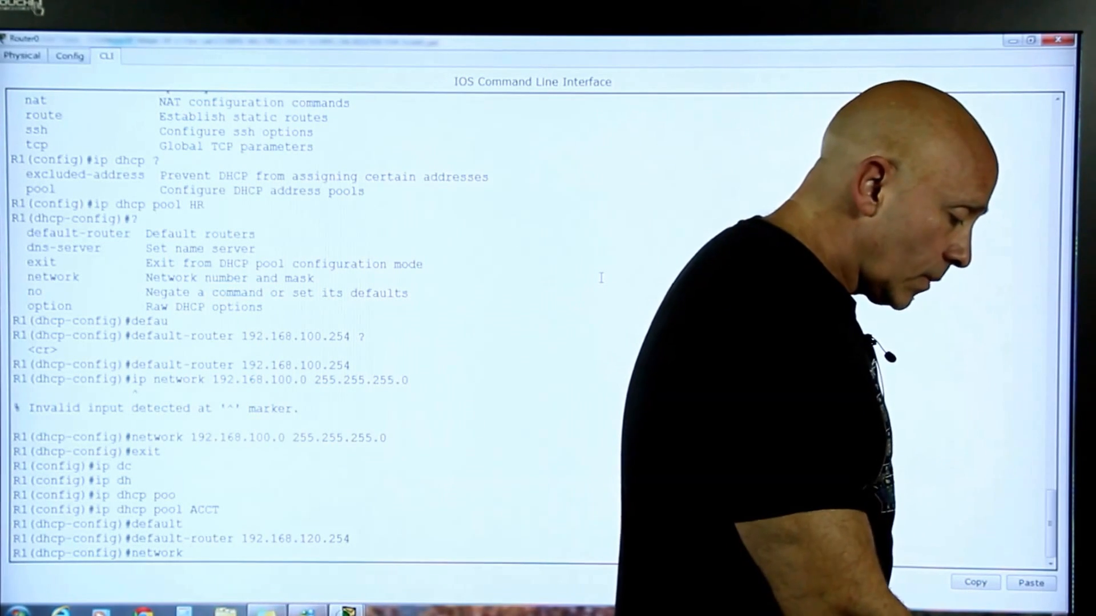
type("192.168.12")
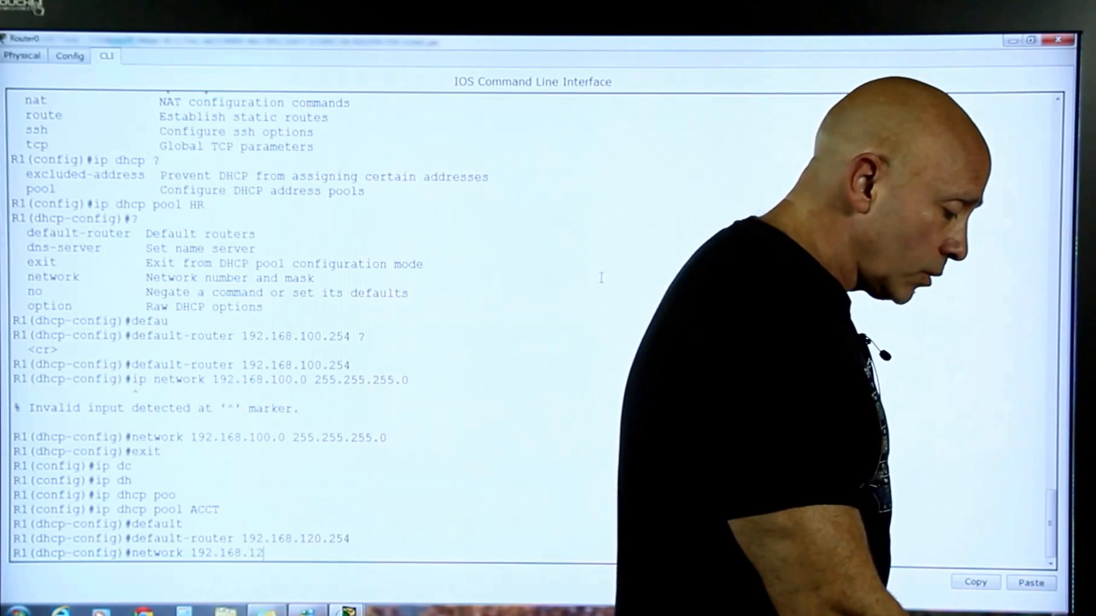
type("0.0")
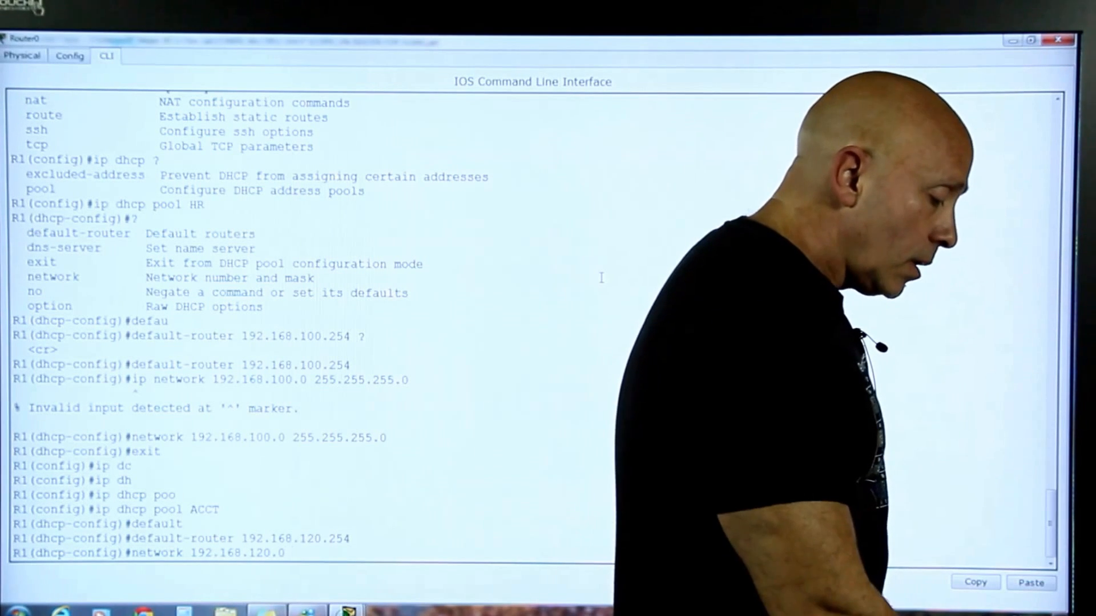
type("255.255.255.0")
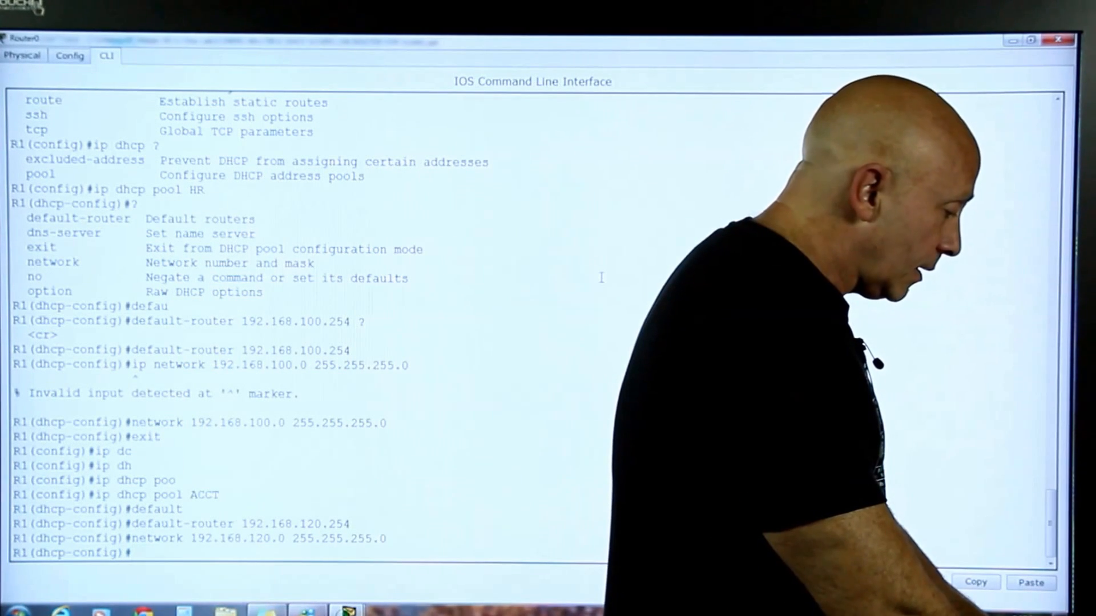
type("exit")
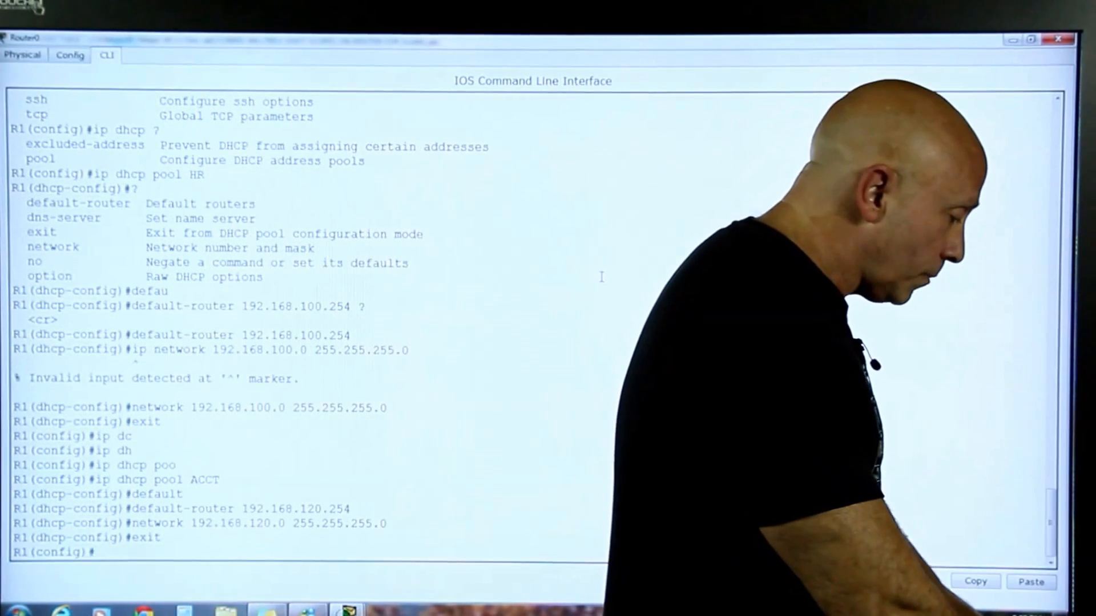
Step: Create DHCP pool sales with default router 192.168.130.254
type("ip dhcp")
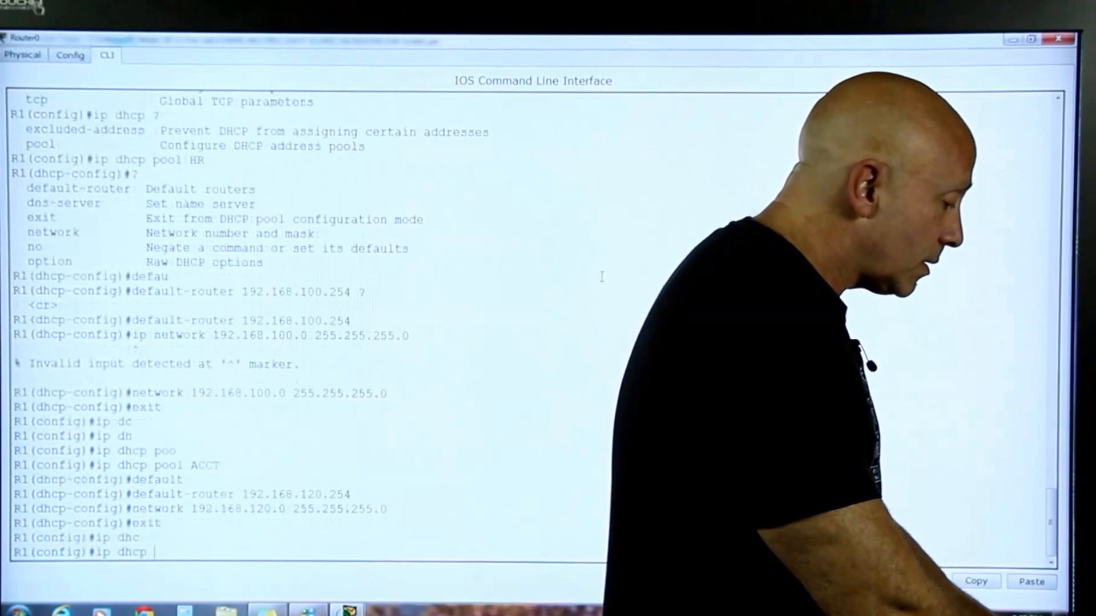
type("pool")
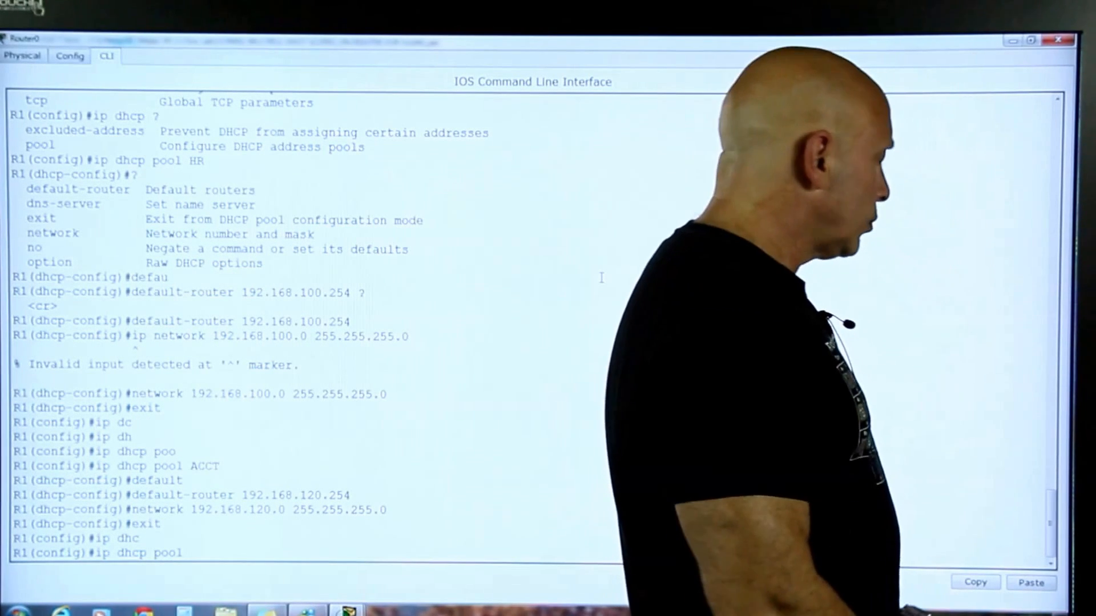
type("sales")
type("default-router")
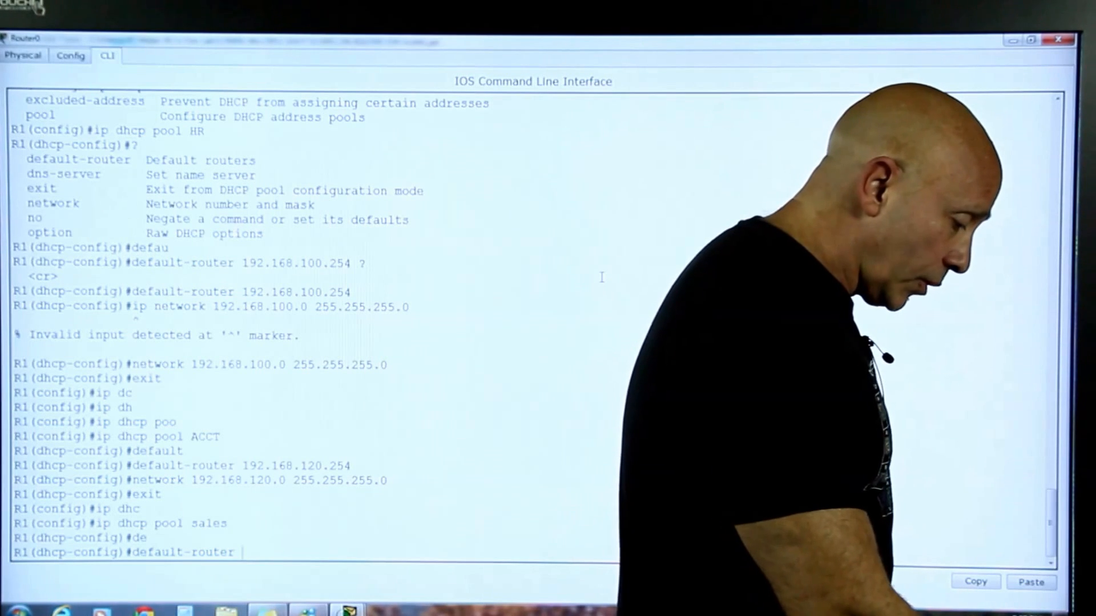
type("192.168.130")
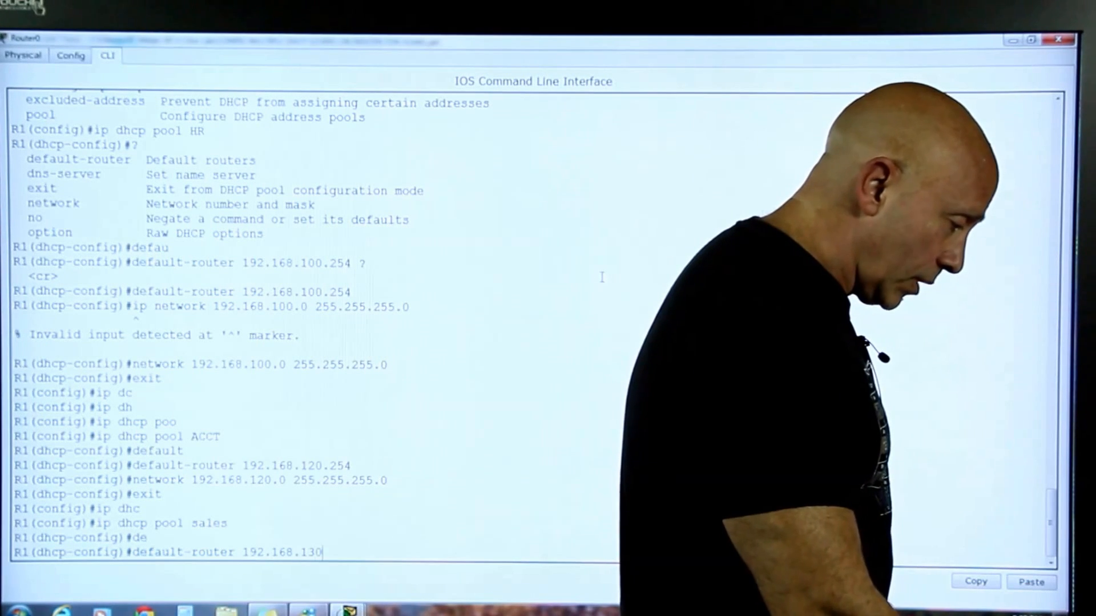
type(".254")
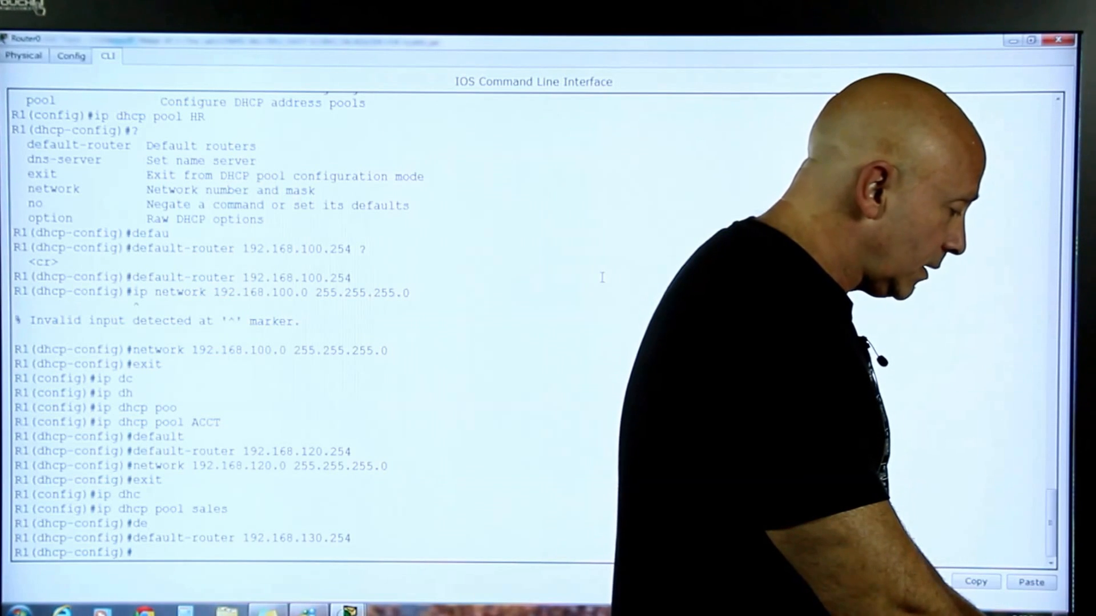
Step: Set the sales pool's network to 192.168.130.0 255.255.255.0 and exit configuration
type("network")
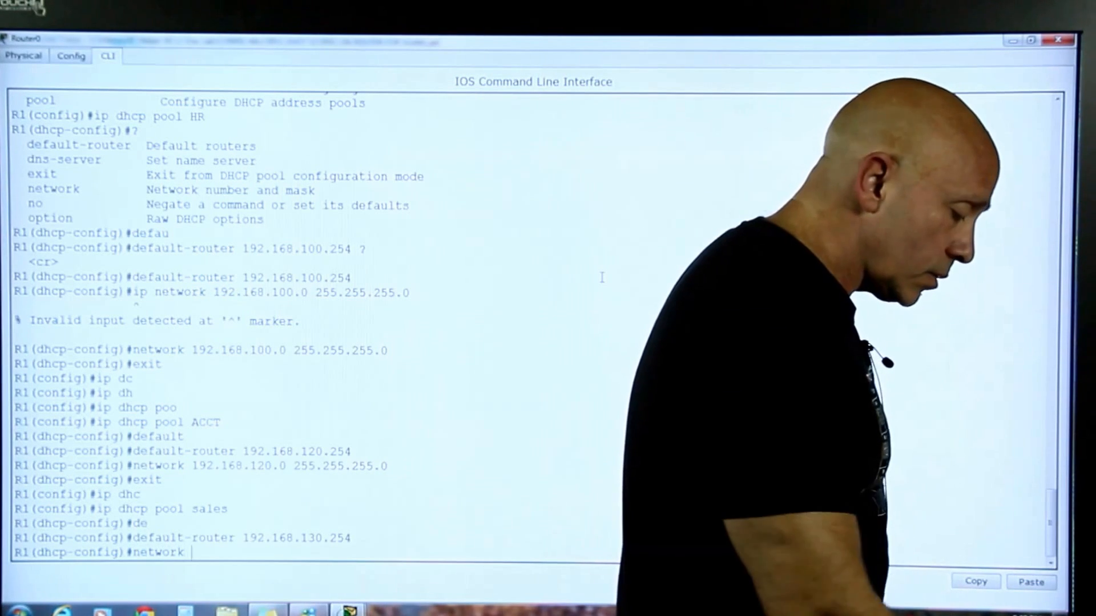
type("192.168")
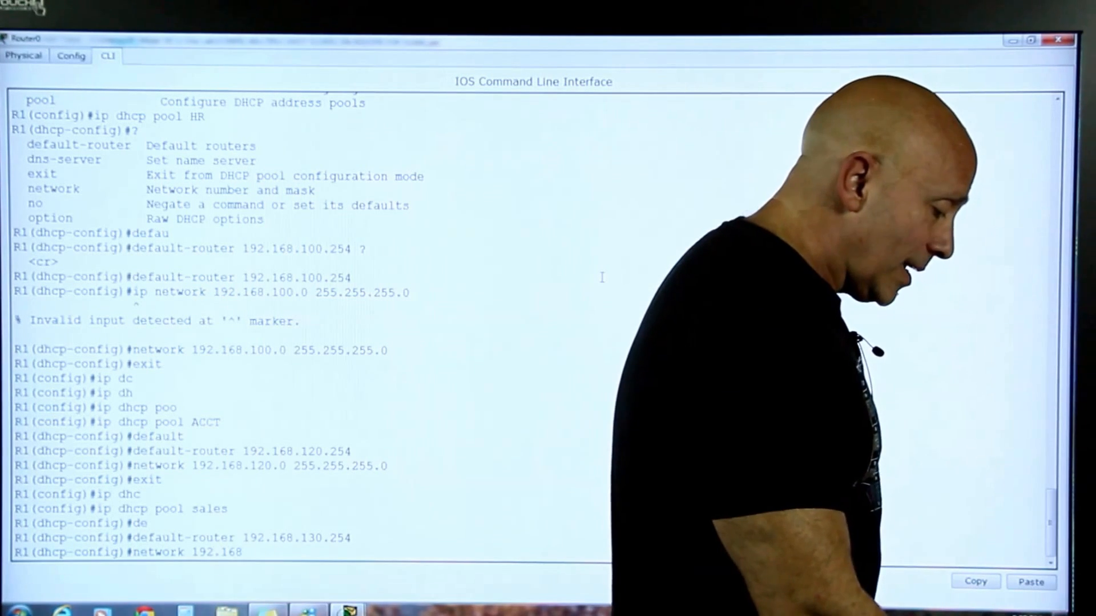
type("130.0")
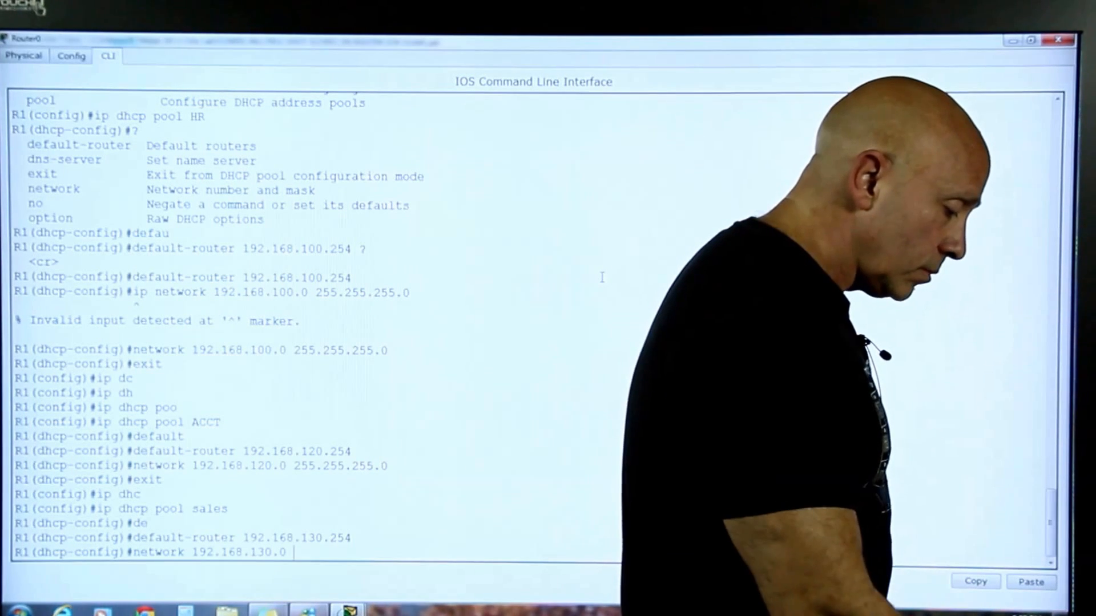
type("255.255.2")
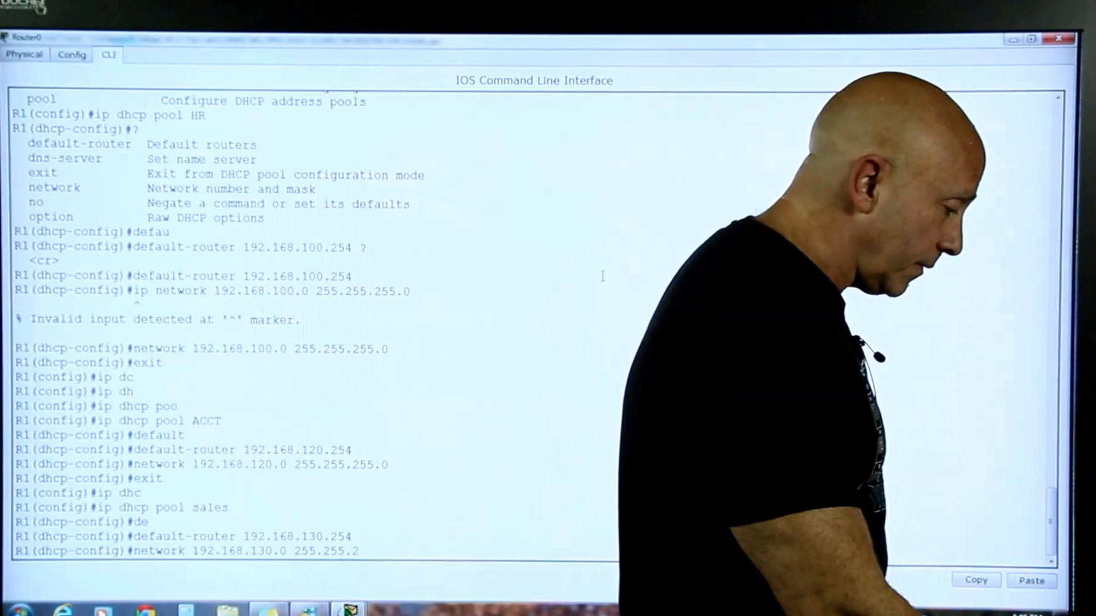
key("enter")
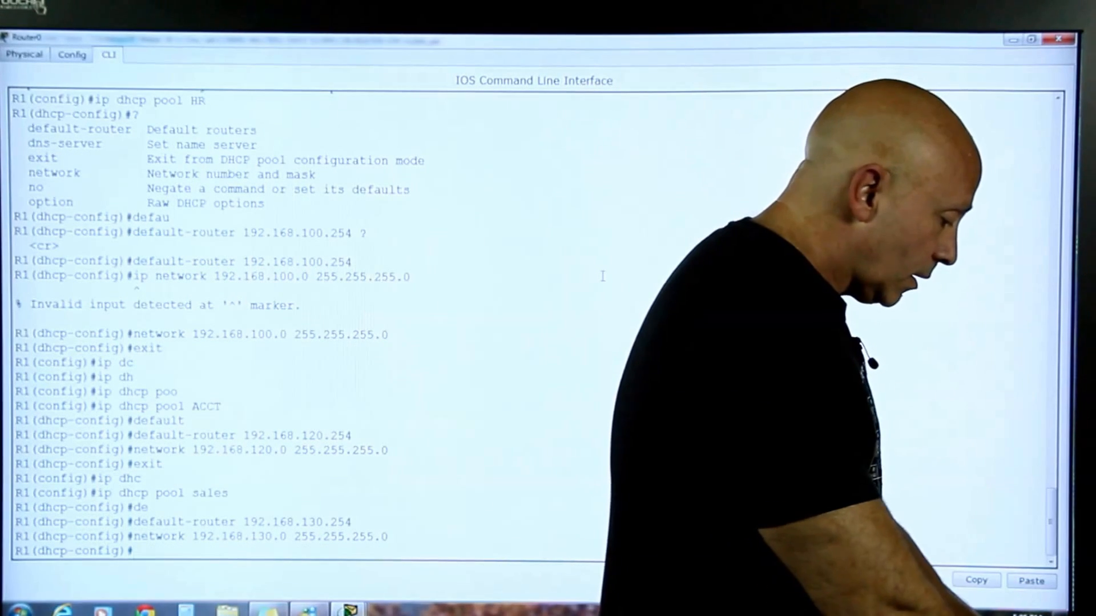
type("exi")
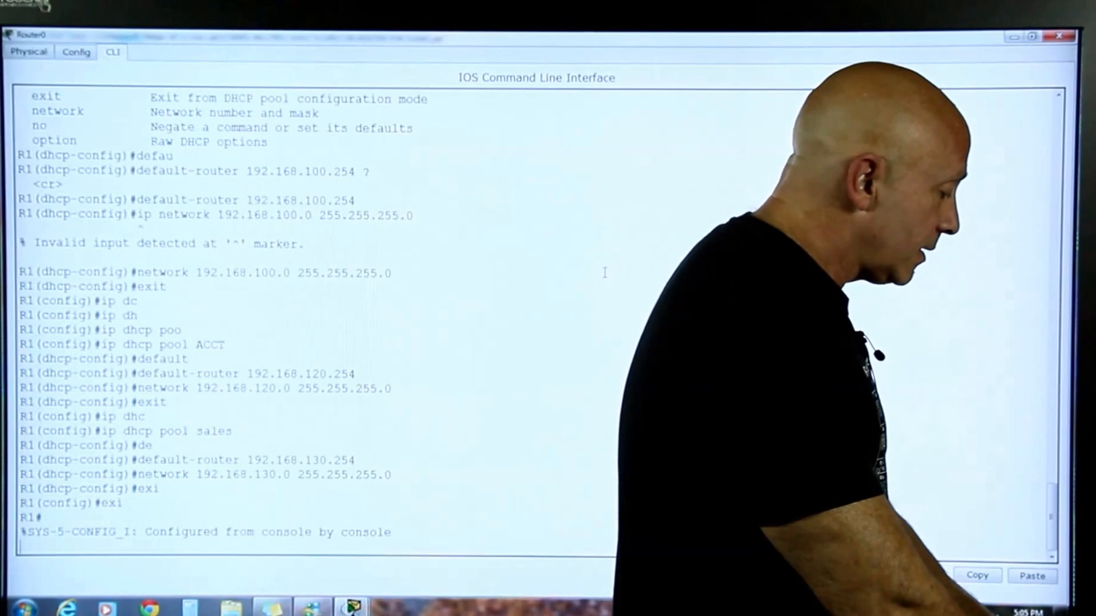
Step: Copy running-config to startup-config, verify the HR, ACCT and sales pools, then close R1's window
type("copy ru")
type("sh start")
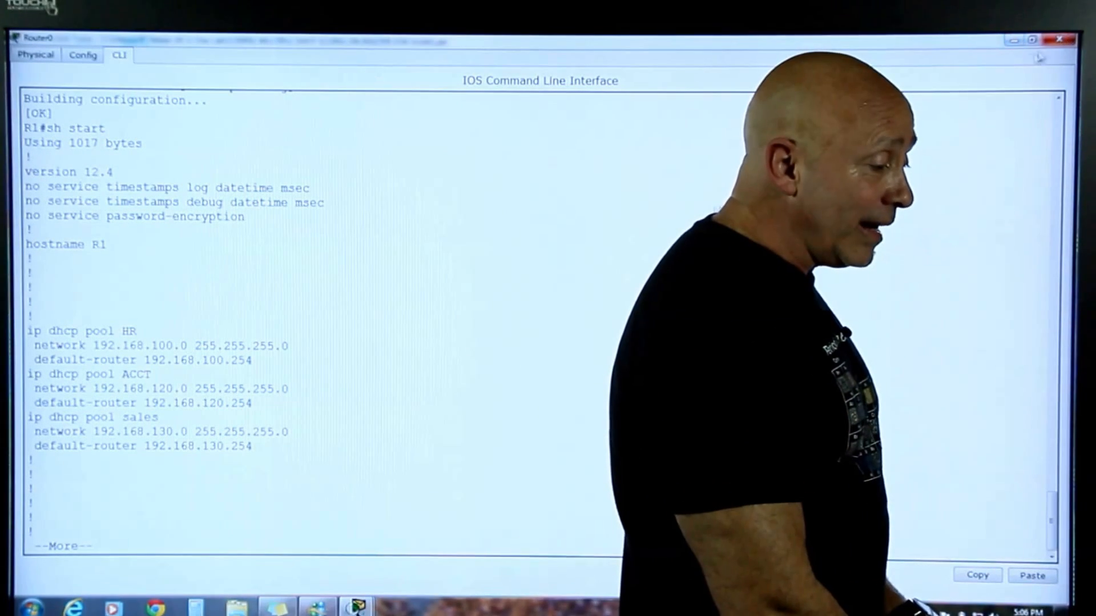
left_click(1060, 38)
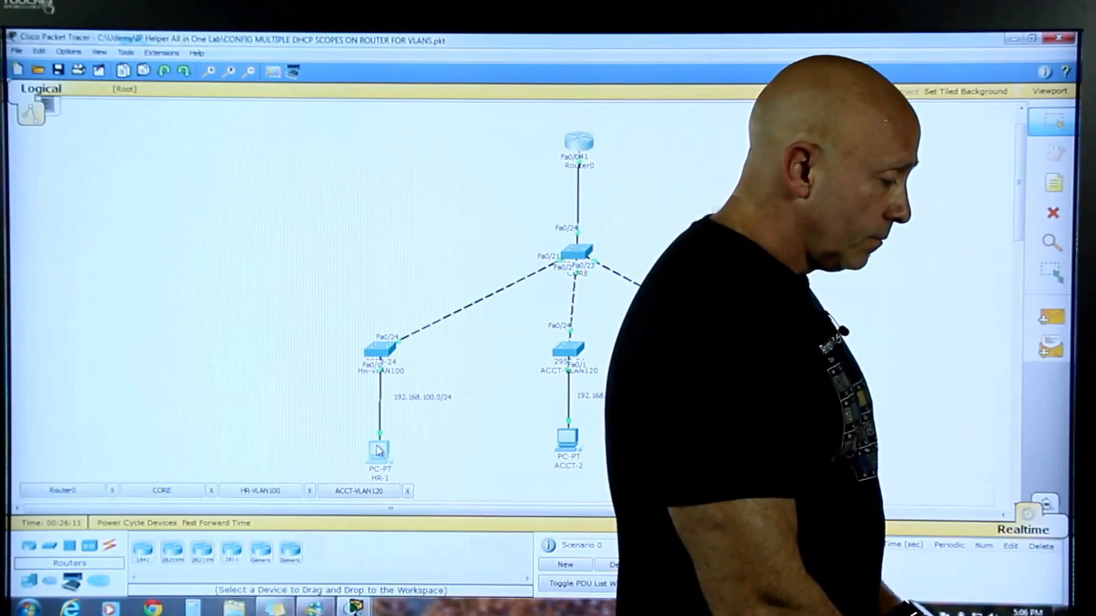
Step: Have HR-1 renew its address by DHCP, receiving 192.168.100.1
double_click(377, 449)
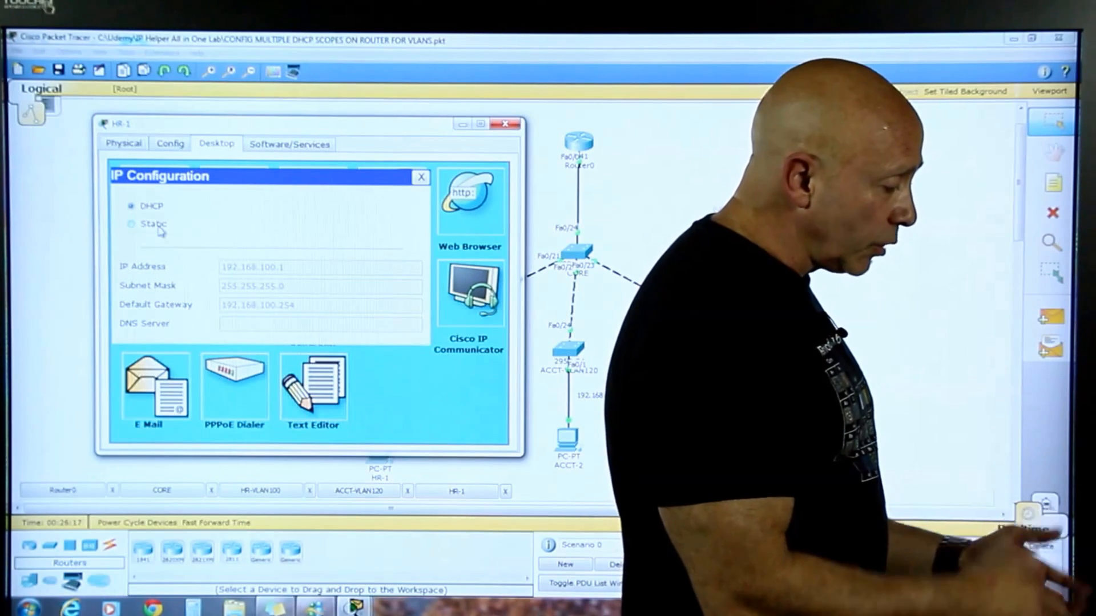
left_click(131, 224)
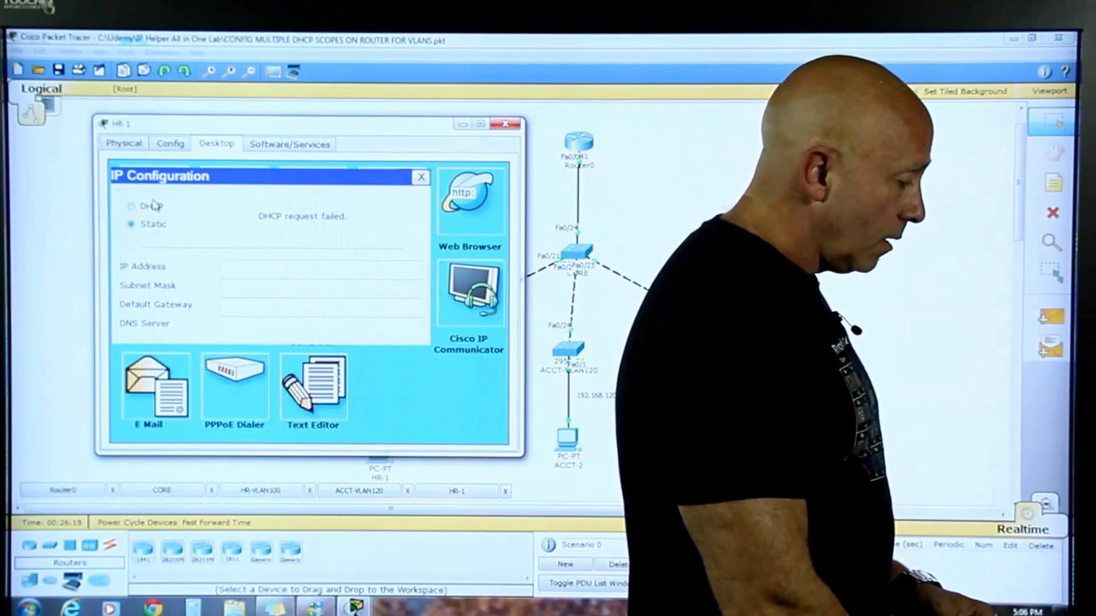
left_click(131, 207)
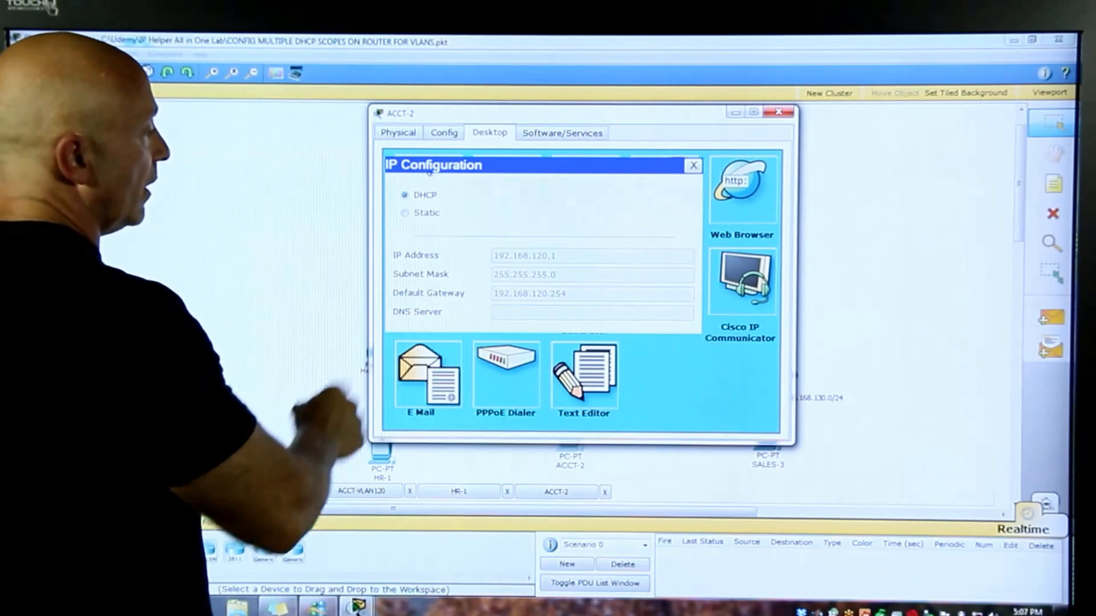
Step: Have ACCT-2 renew by DHCP, receiving 192.168.120.1 with gateway 192.168.120.254
left_click(404, 195)
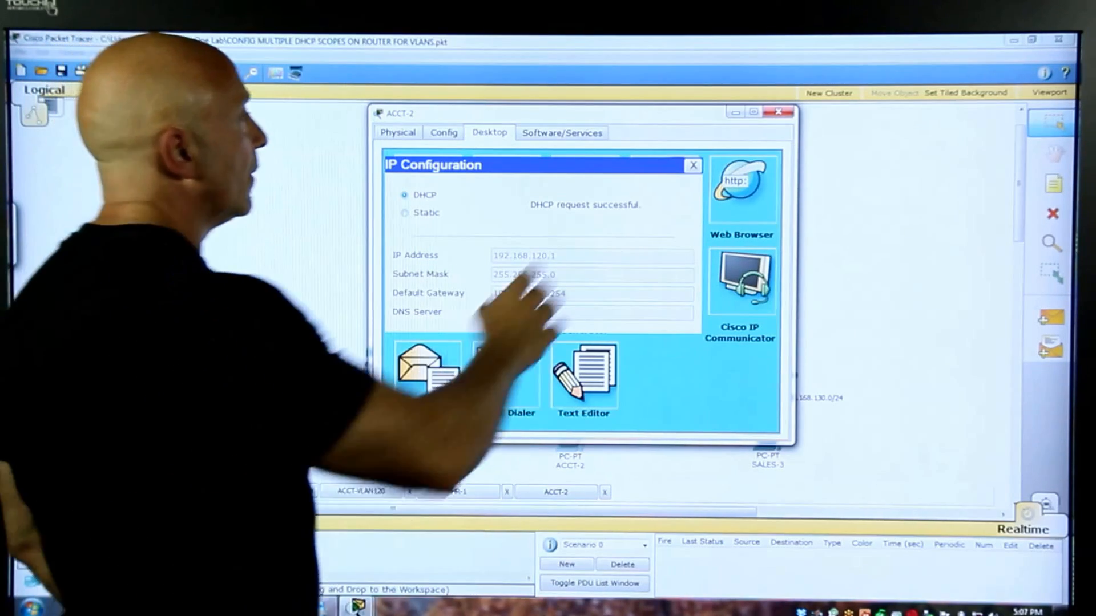
left_click(780, 113)
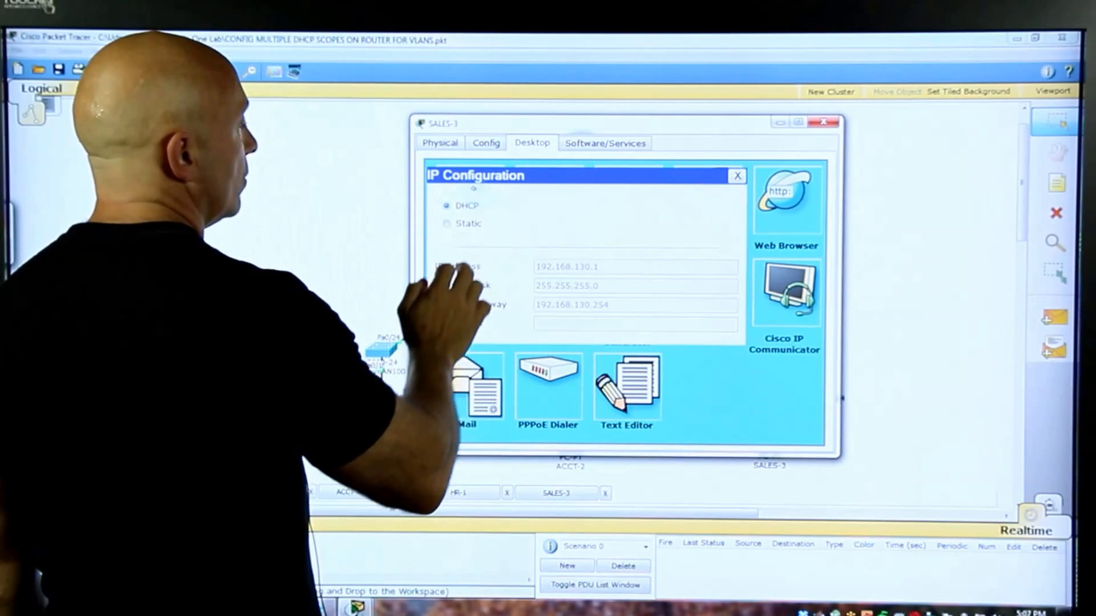
Step: Have SALES-3 renew by DHCP, receiving 192.168.130.1 with gateway 192.168.130.254, then return to the topology
left_click(447, 224)
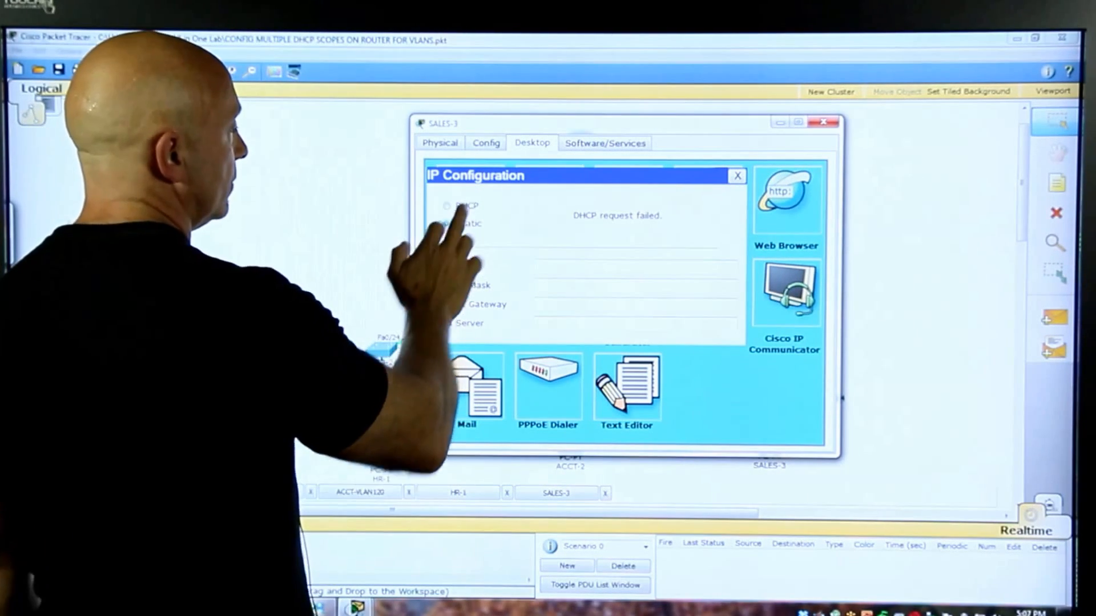
left_click(446, 205)
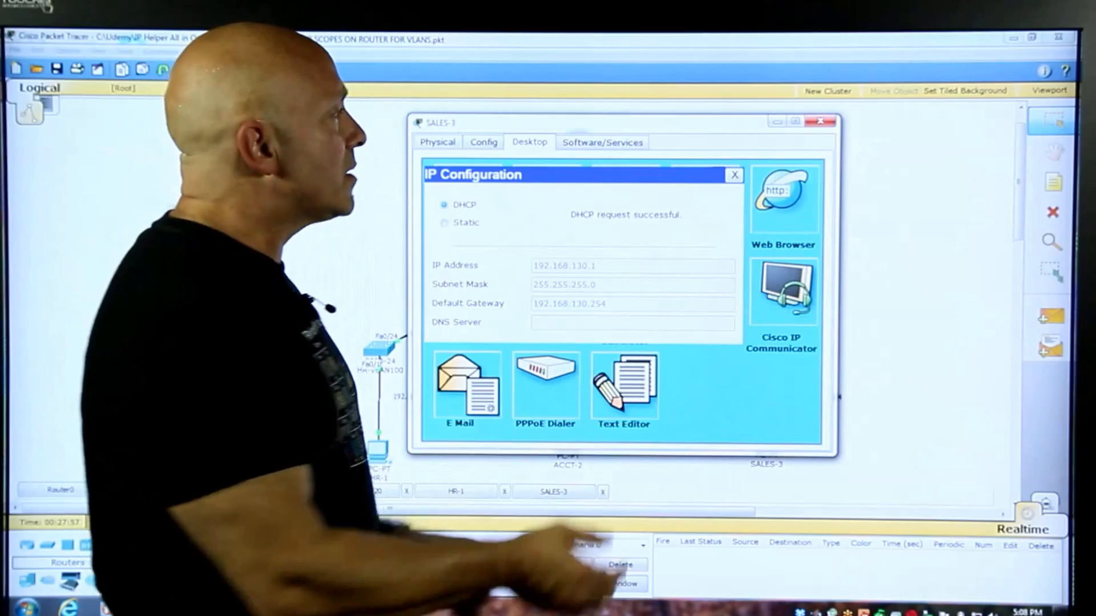
left_click(823, 121)
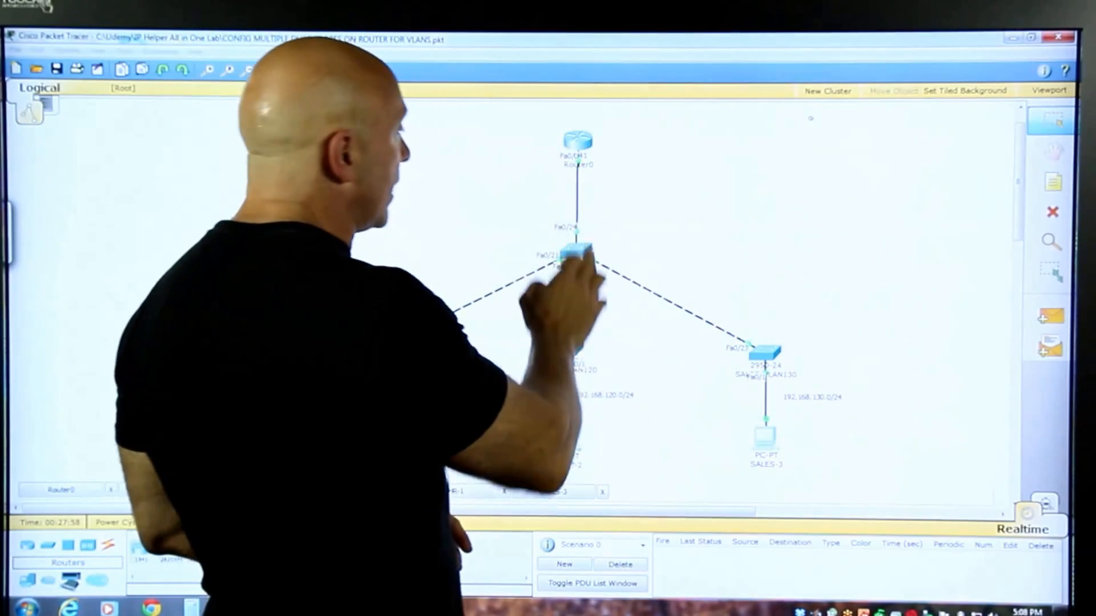